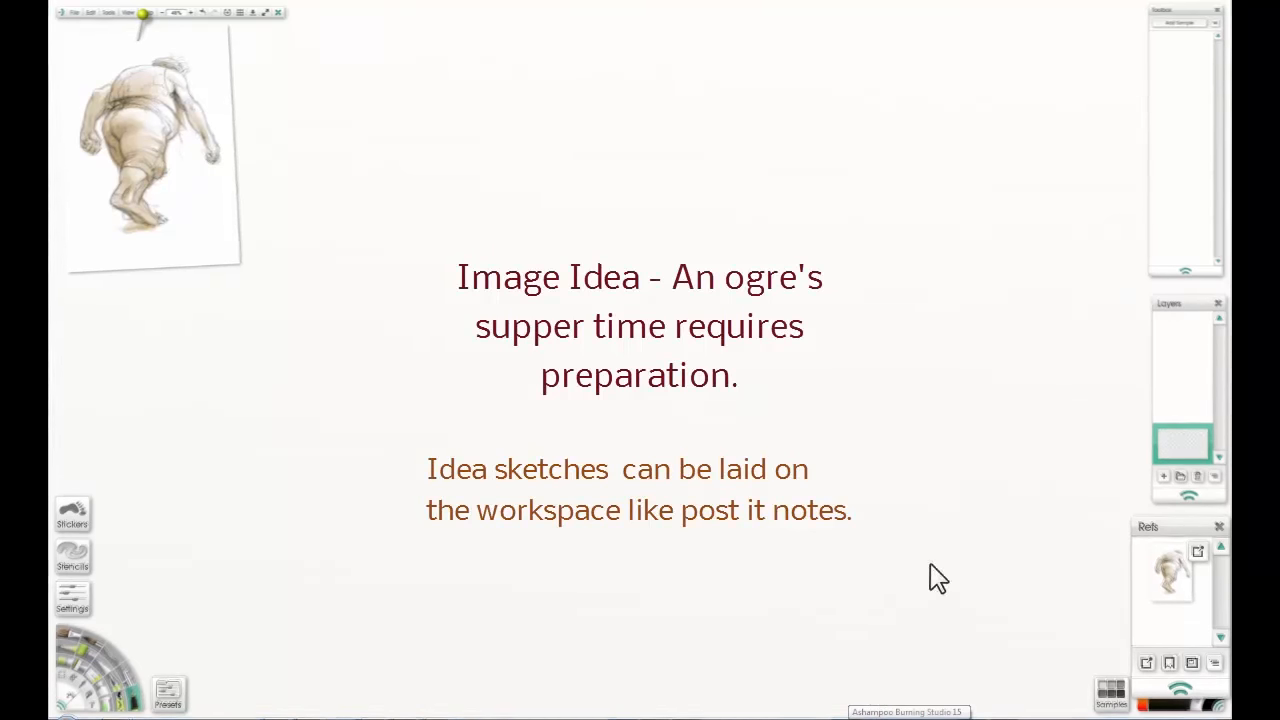
Add 'Ogre sketch2-002' as a second reference image through the Refs panel.
left_click(1147, 663)
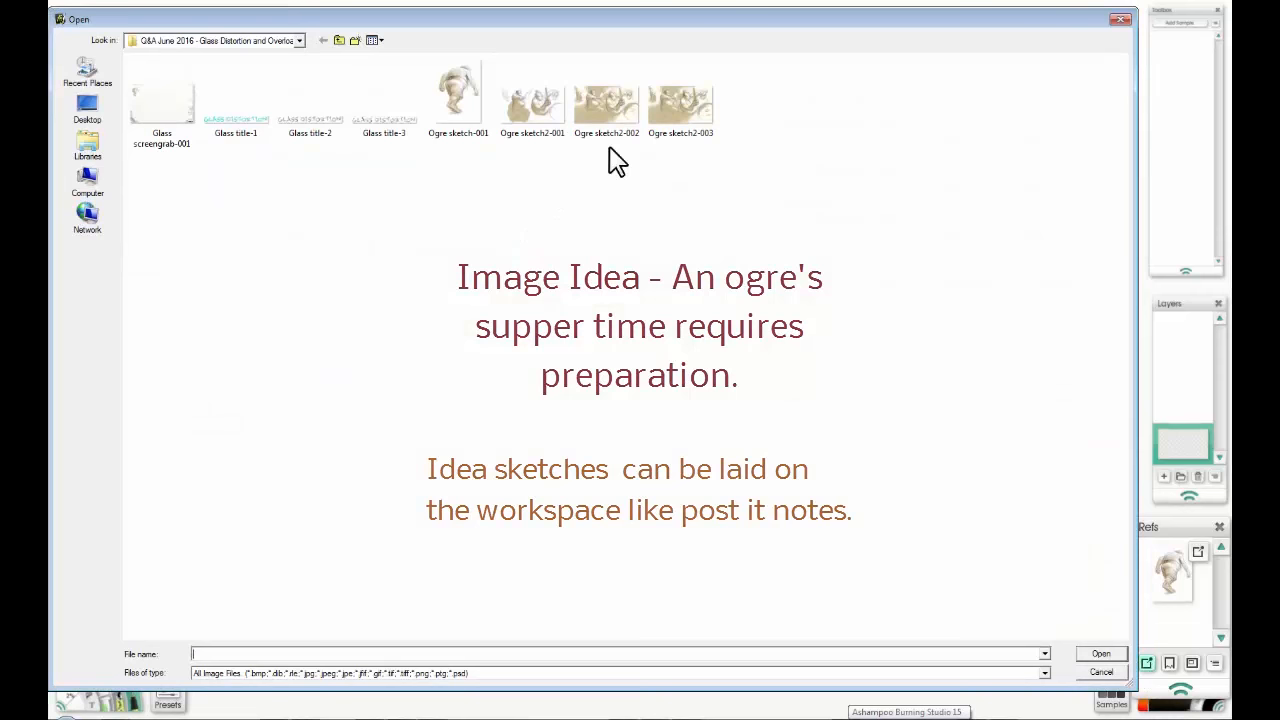
mouse_move(607, 95)
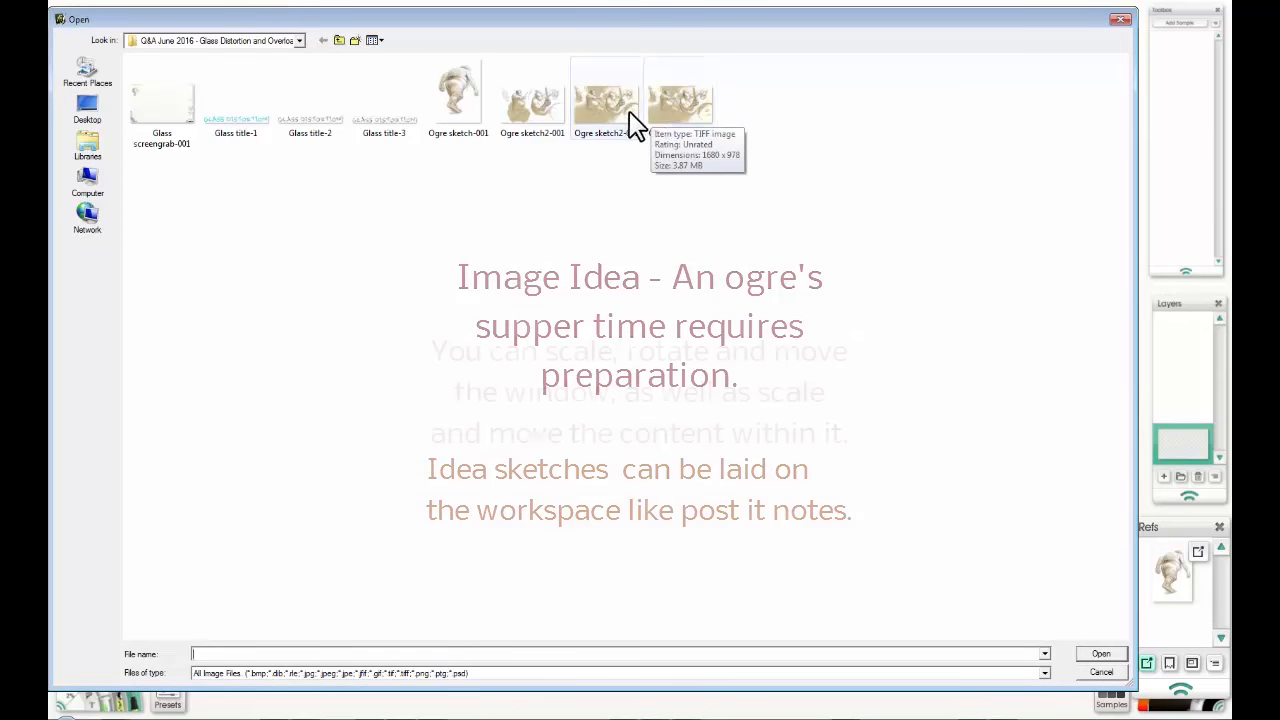
left_click(606, 90)
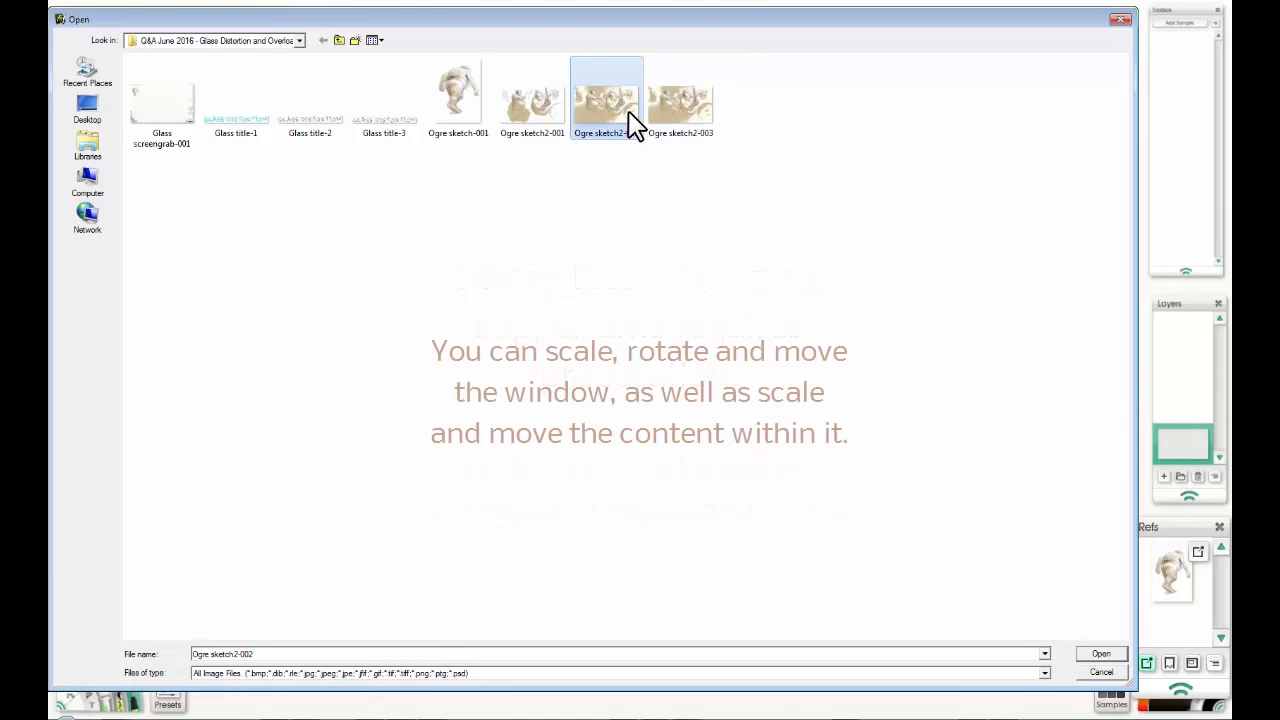
left_click(1100, 653)
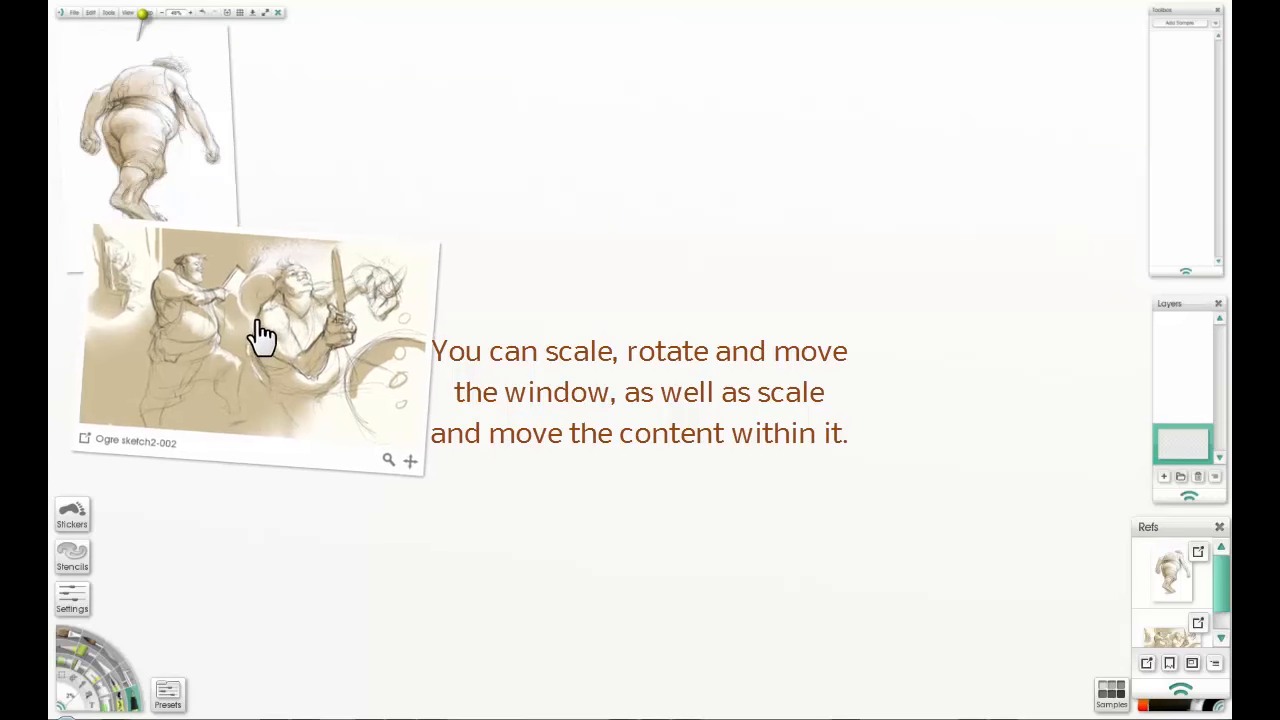
Scale down the 'Ogre sketch2-002' reference and place it below the first ogre sketch.
left_click_drag(263, 335, 238, 380)
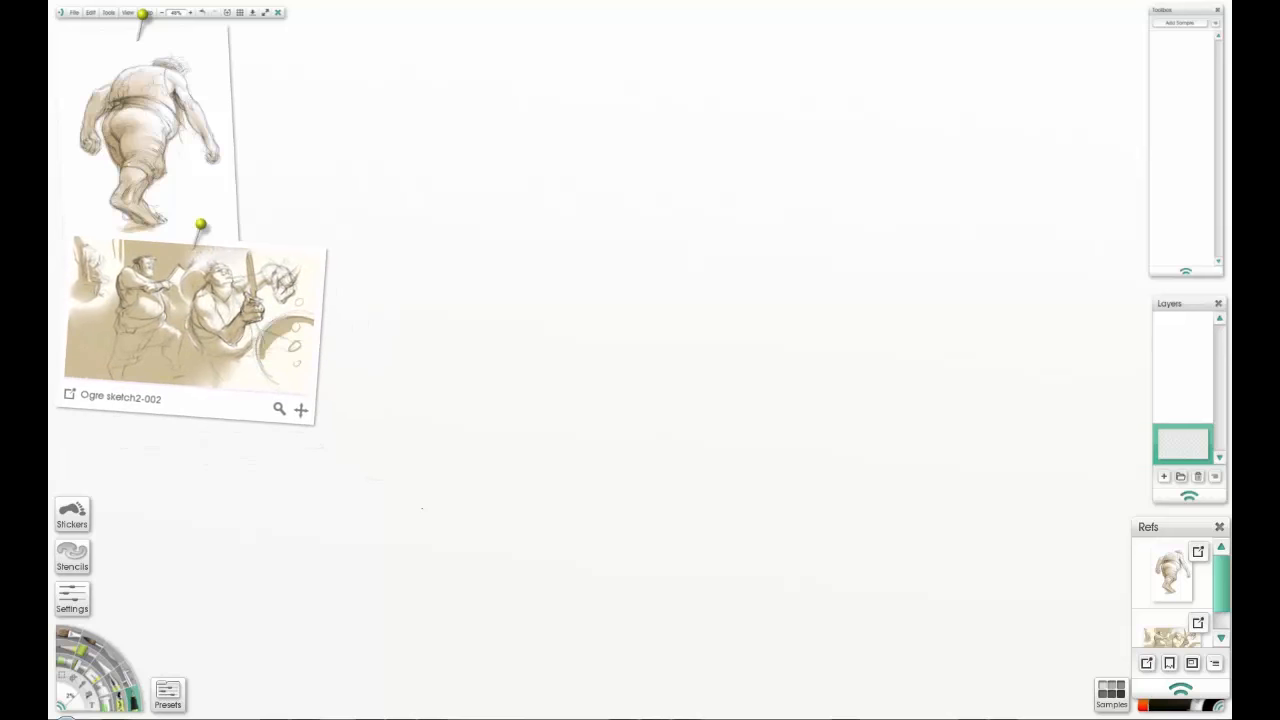
mouse_move(225, 205)
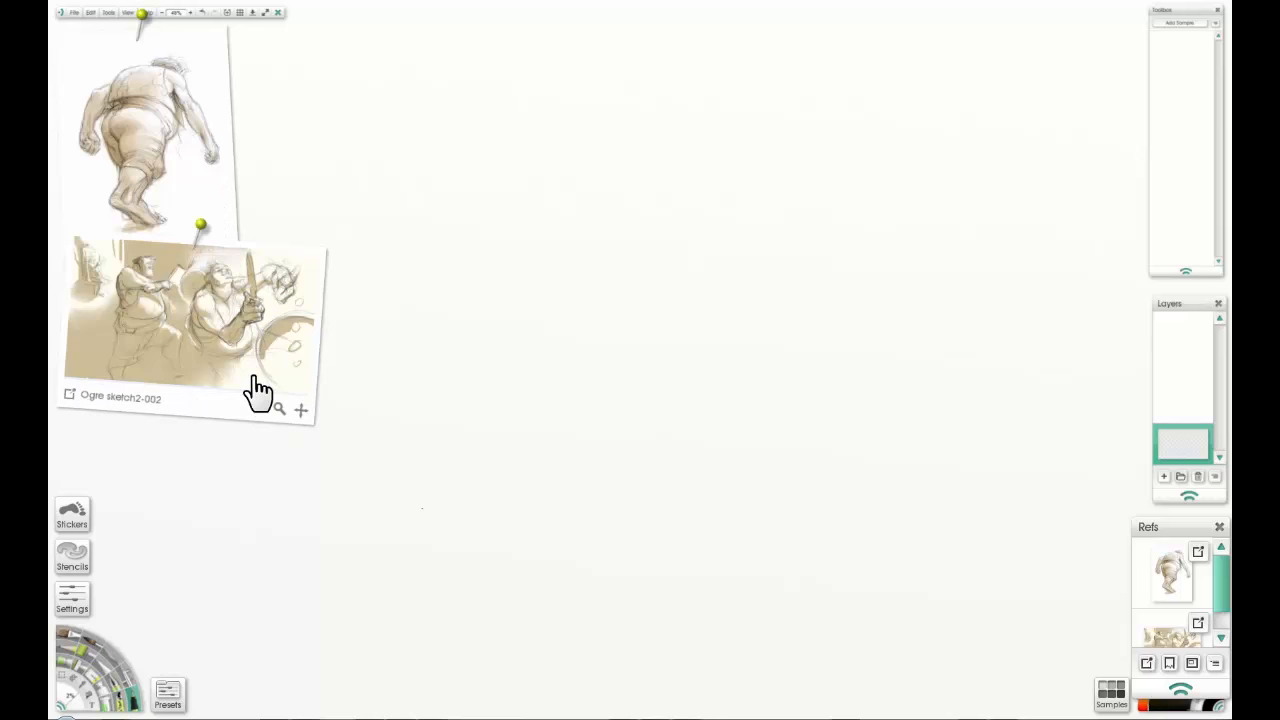
mouse_move(222, 330)
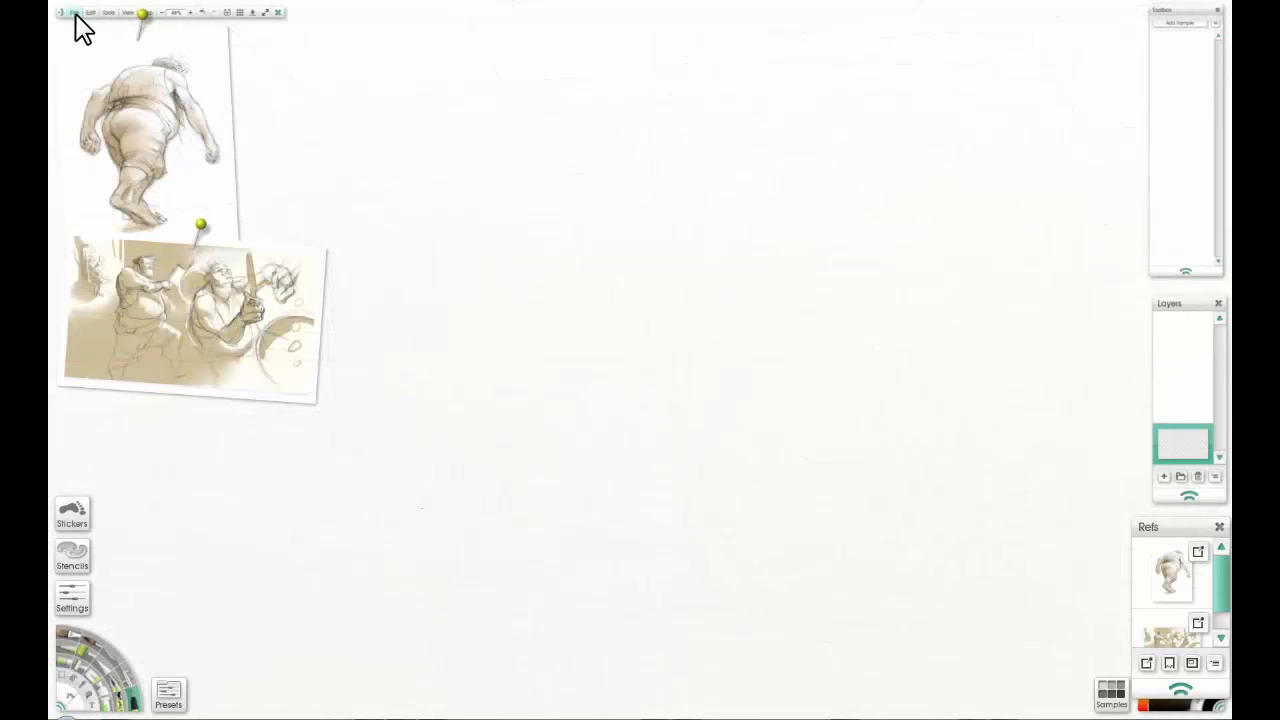
Import 'Ogre sketch3-002' onto a new layer via File > Import Image File to Layer.
left_click(74, 12)
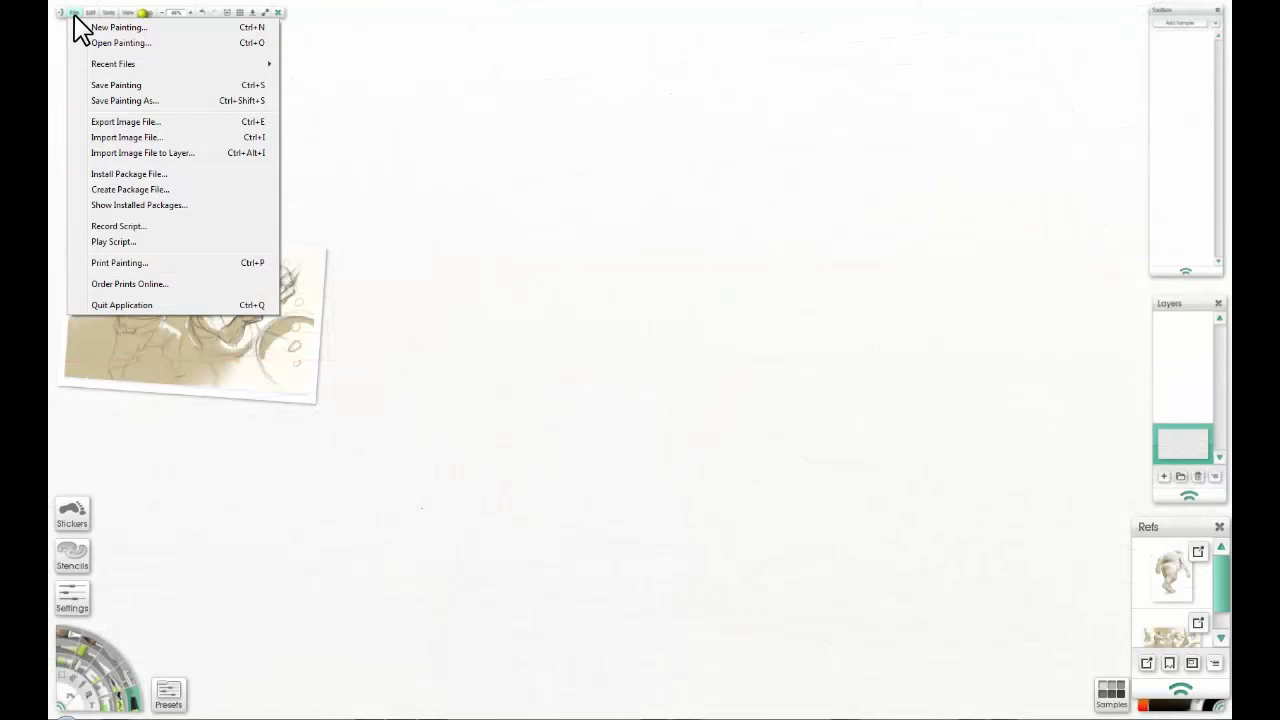
mouse_move(130, 152)
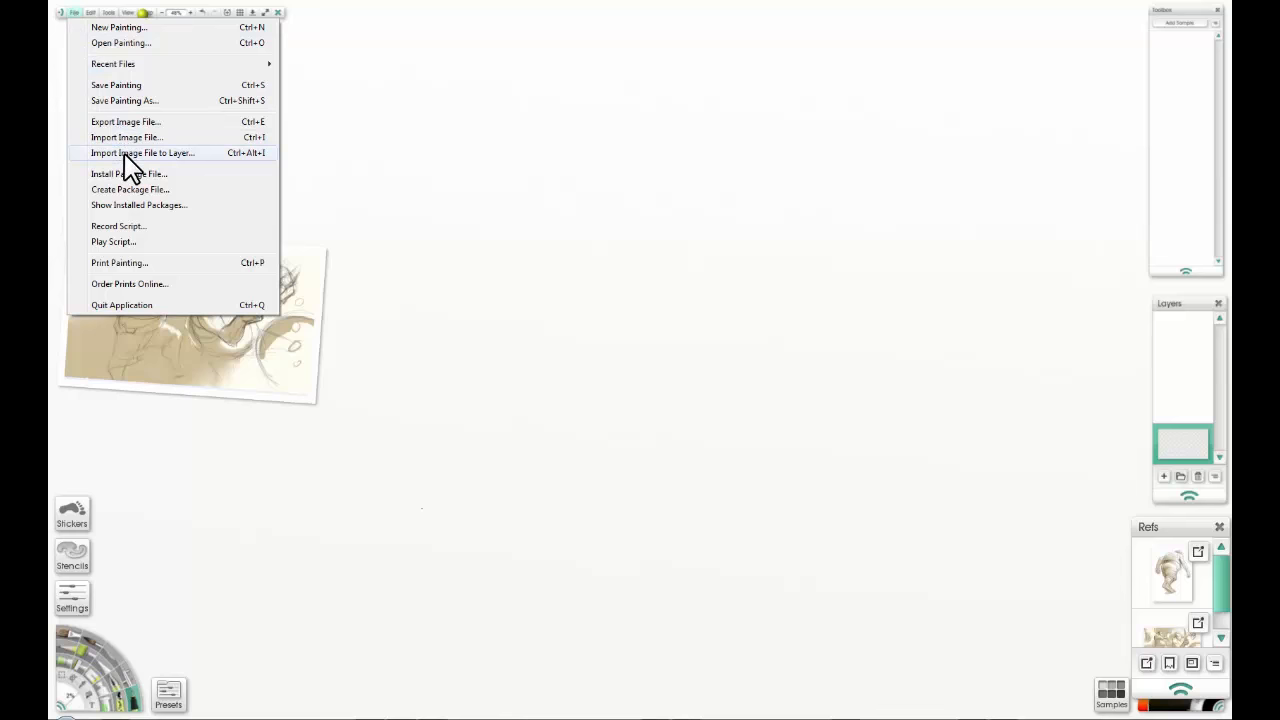
left_click(125, 137)
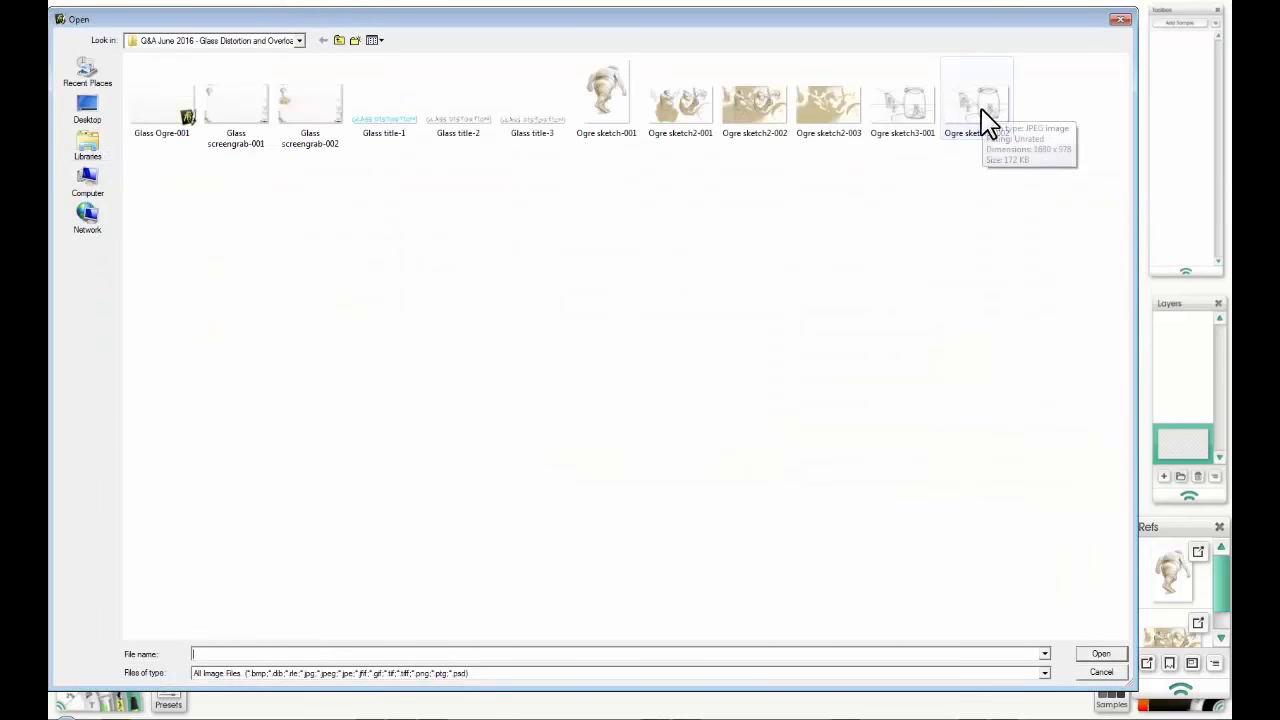
left_click(976, 100)
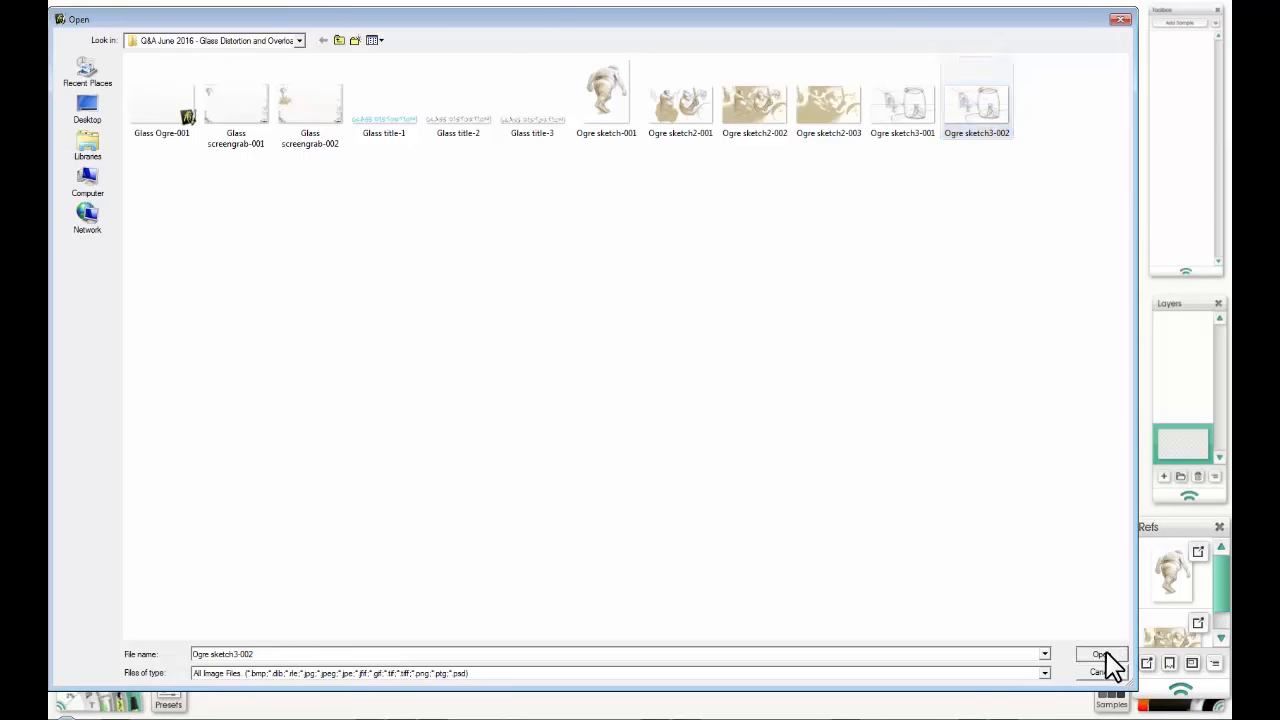
left_click(1099, 654)
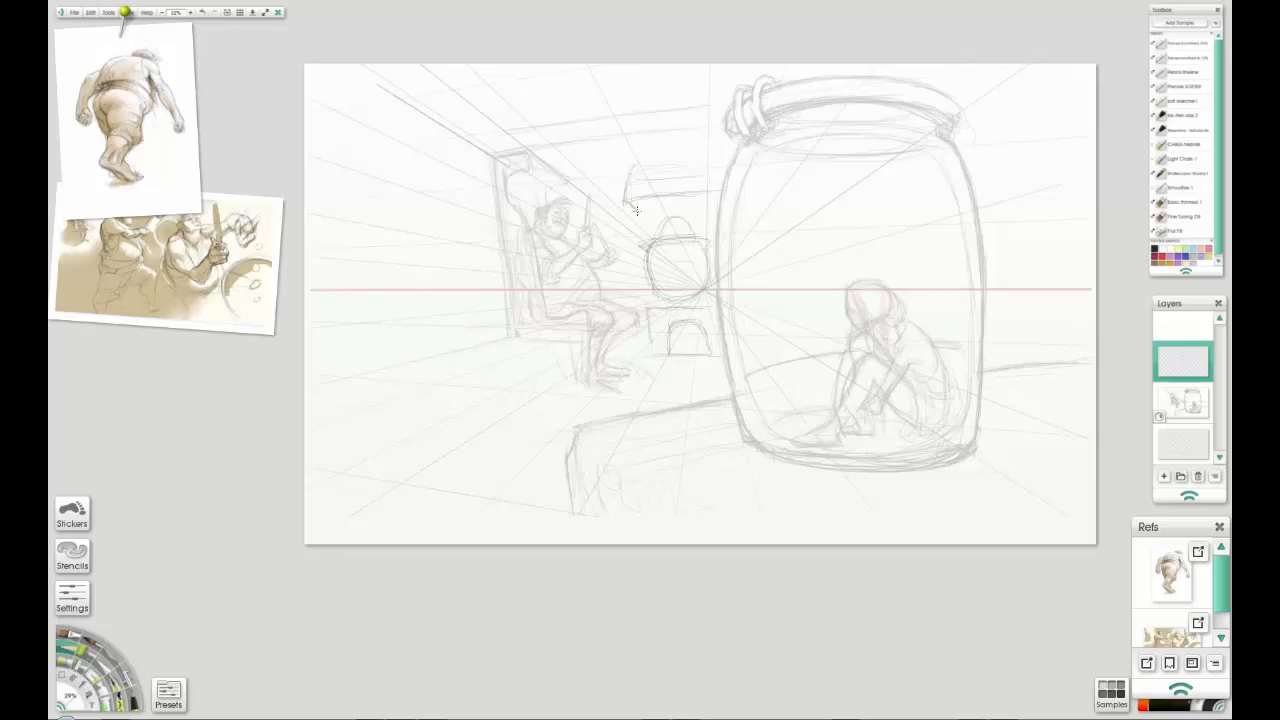
Pencil in a shelf outline near the kitchen ceiling over the jar sketch.
left_click_drag(636, 210, 675, 160)
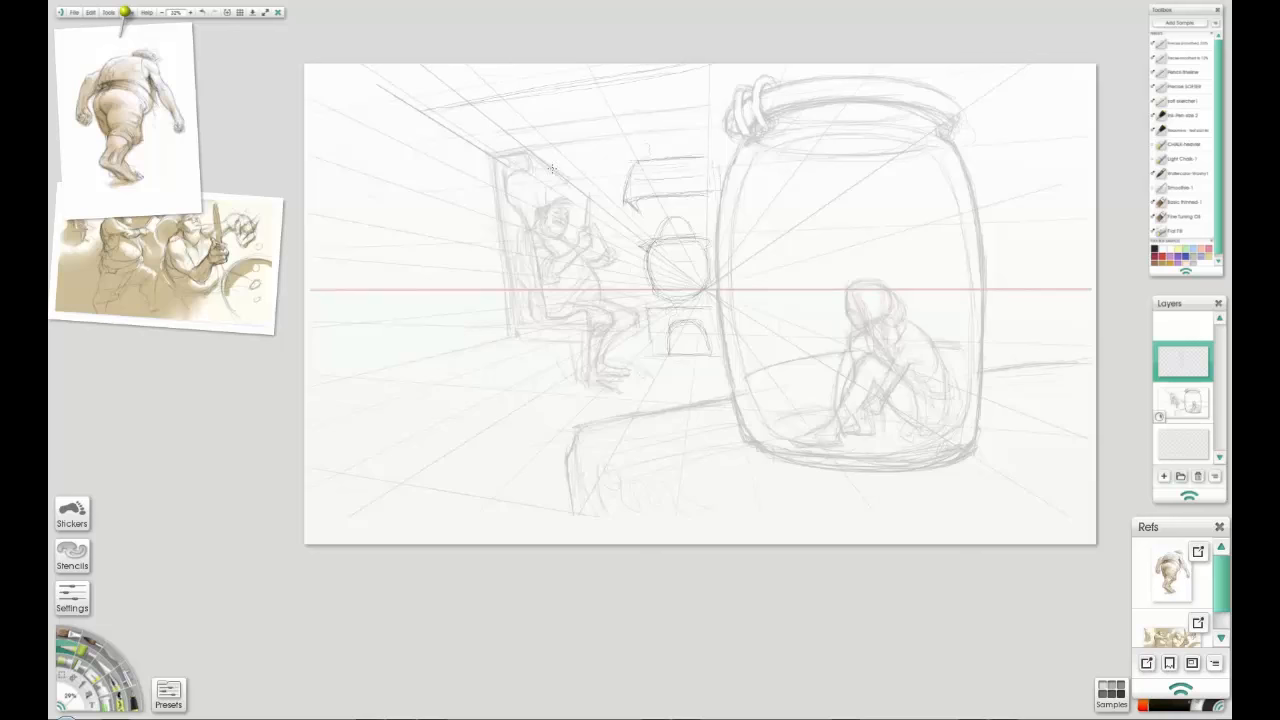
Add a Ruler stencil from the Stencils panel's Rulers group onto the painting.
left_click(71, 557)
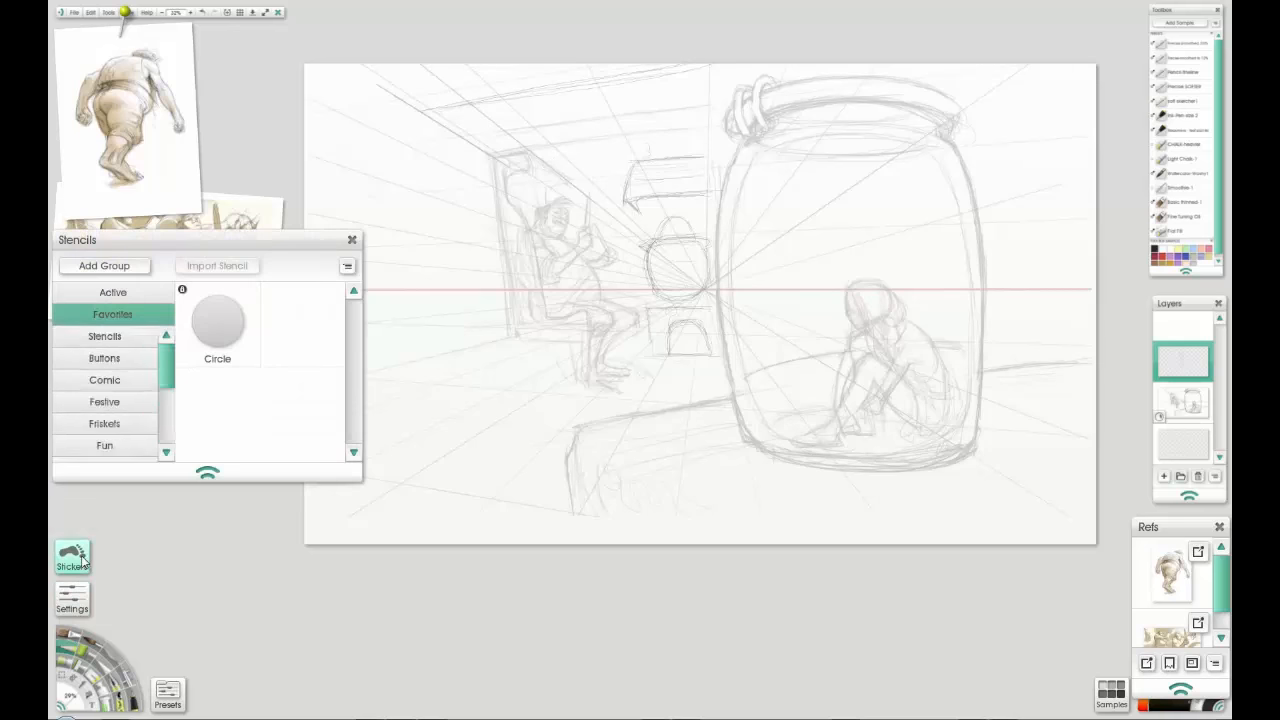
left_click(104, 341)
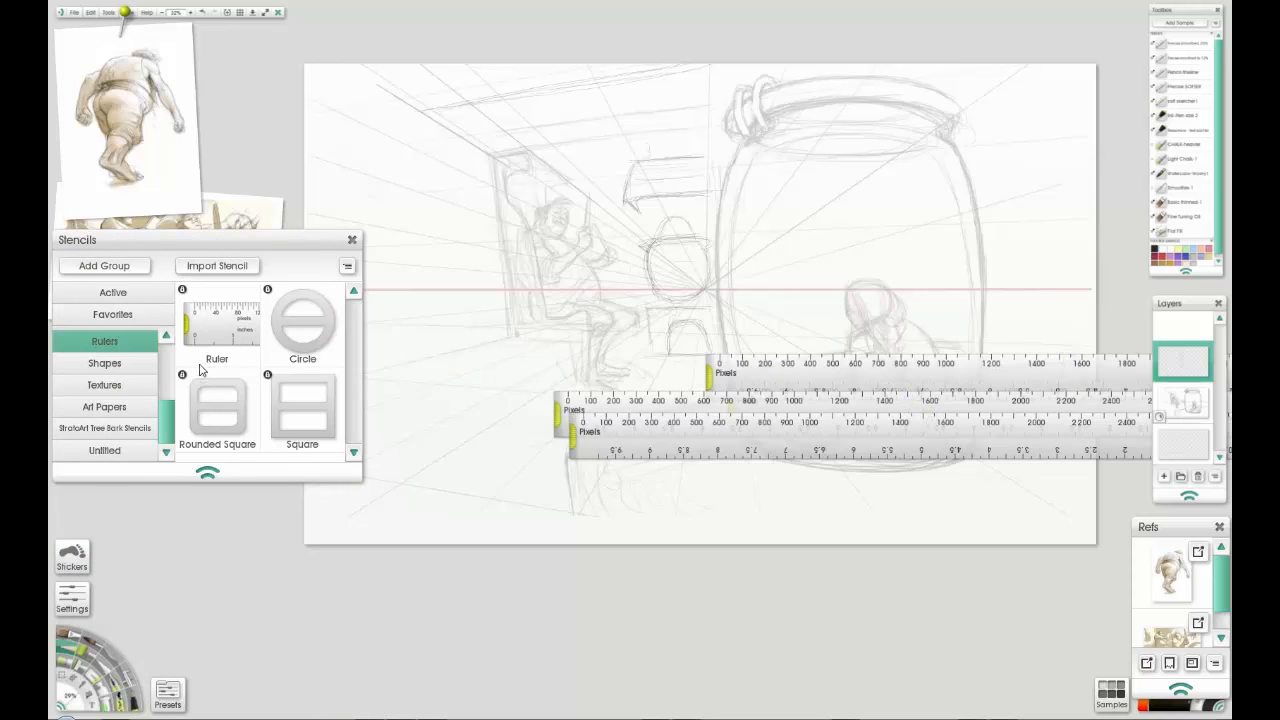
left_click(352, 239)
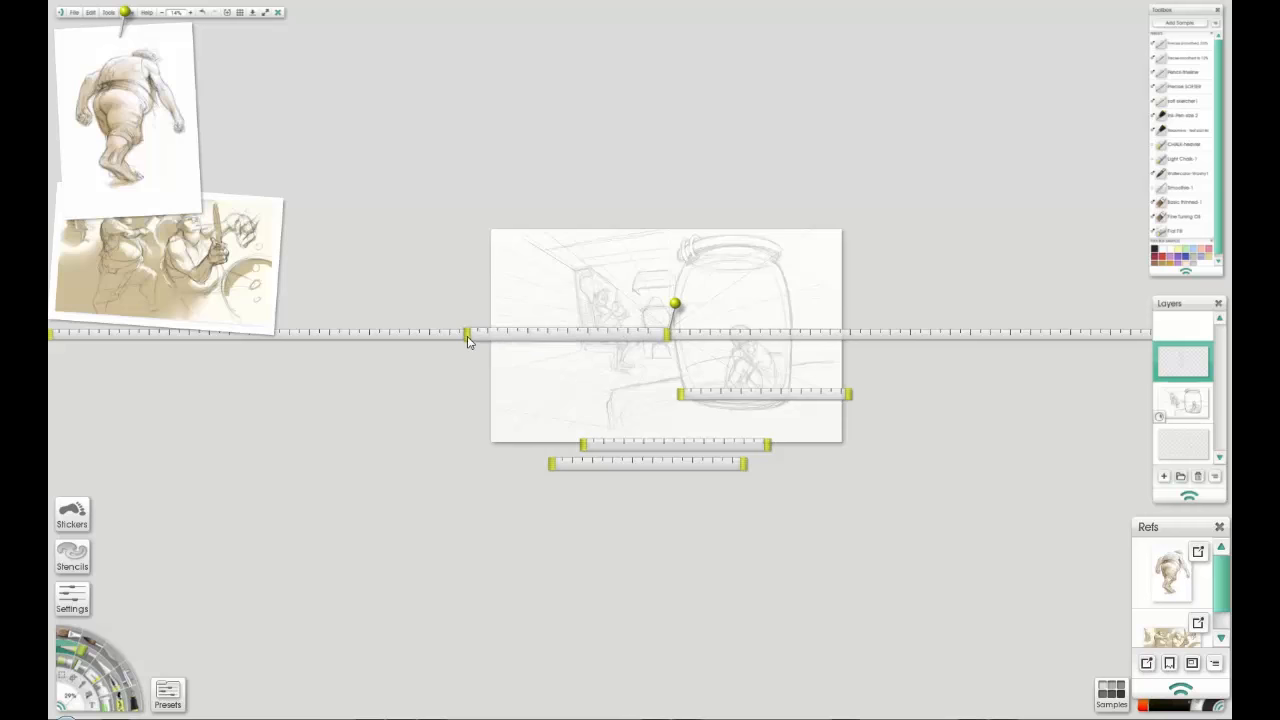
Angle two long rulers toward the vanishing point and shift the painting rightward.
left_click_drag(465, 335, 380, 145)
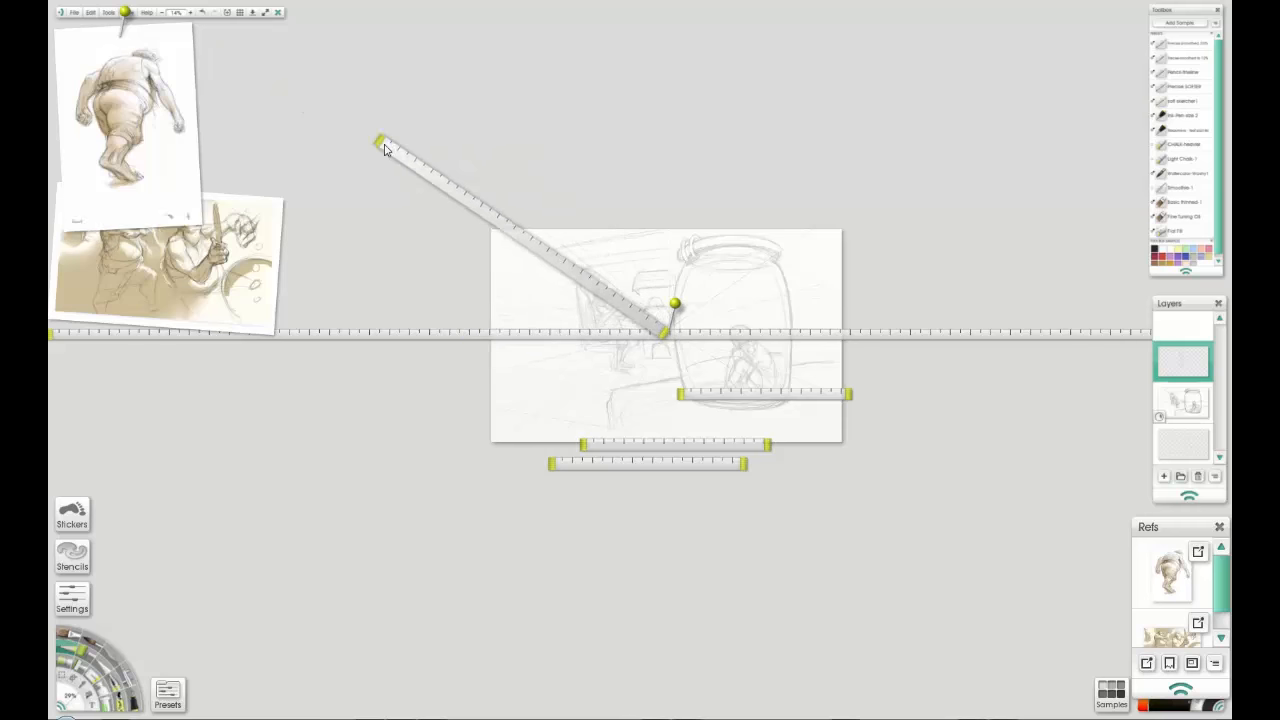
left_click_drag(380, 142, 480, 213)
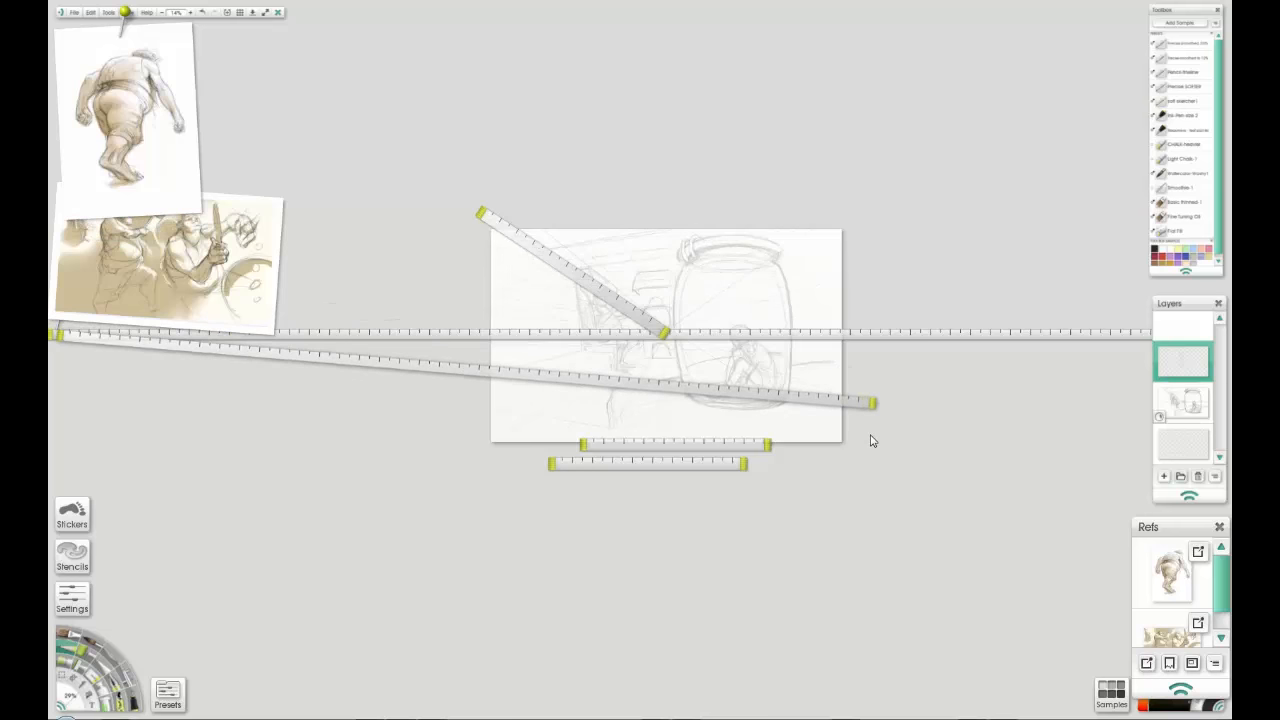
left_click_drag(665, 335, 990, 355)
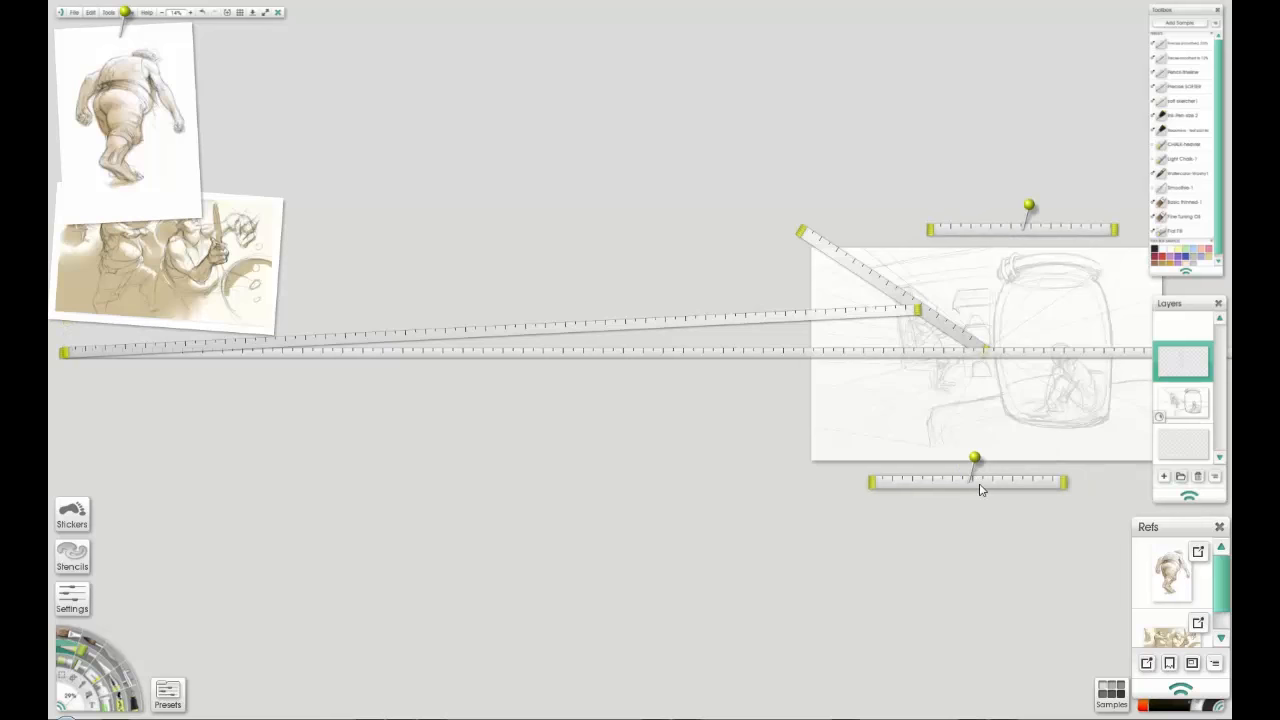
Reset a ruler's pin position and adjust the remaining rulers around the canvas.
right_click(975, 488)
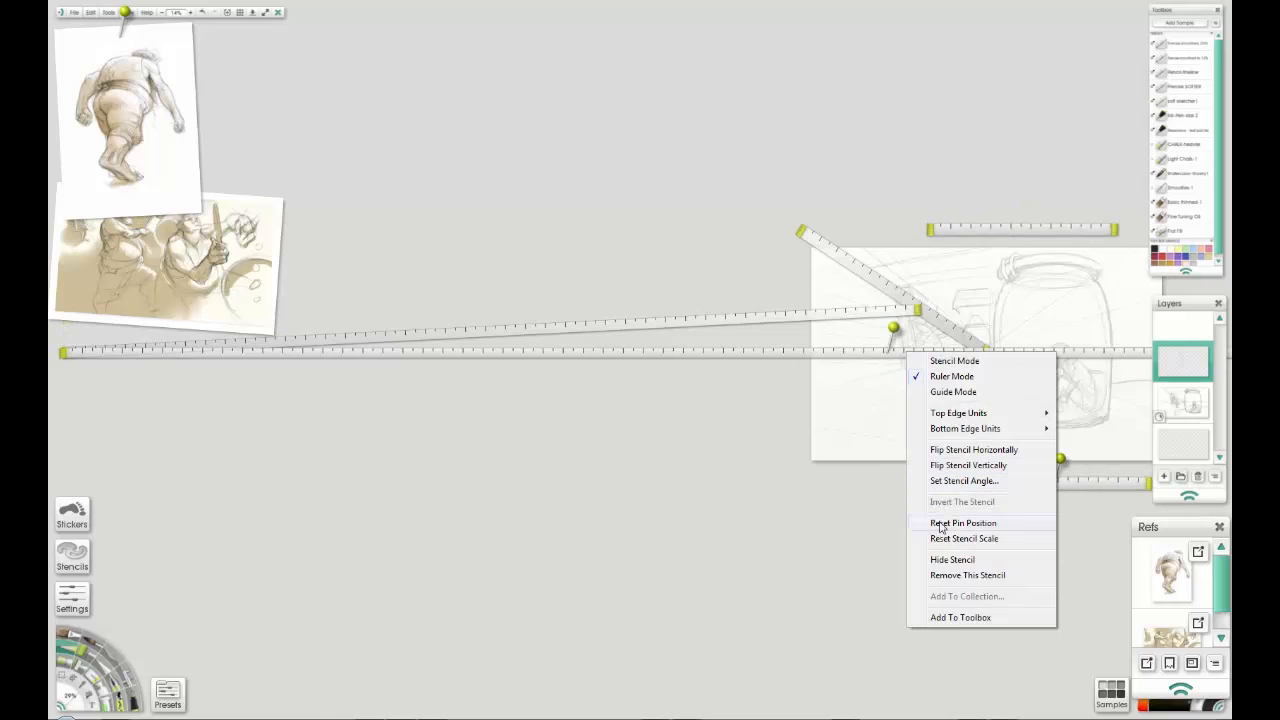
left_click(963, 522)
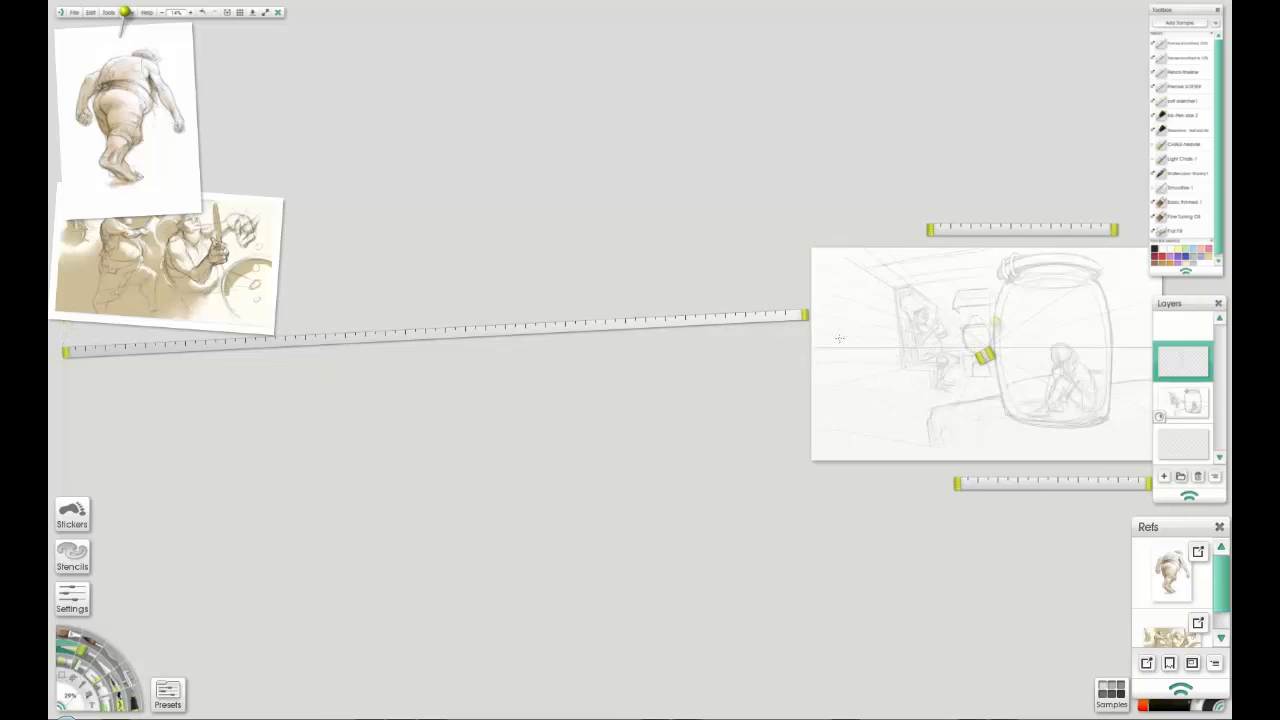
right_click(983, 358)
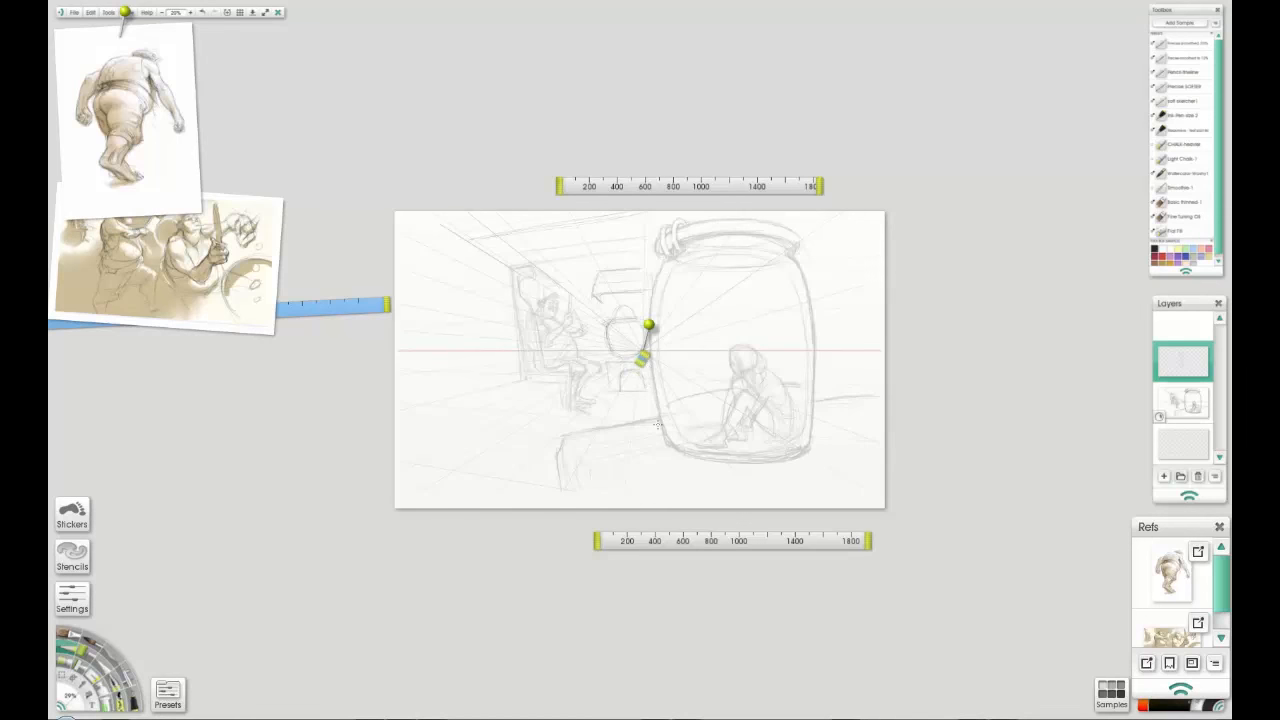
left_click_drag(648, 325, 640, 360)
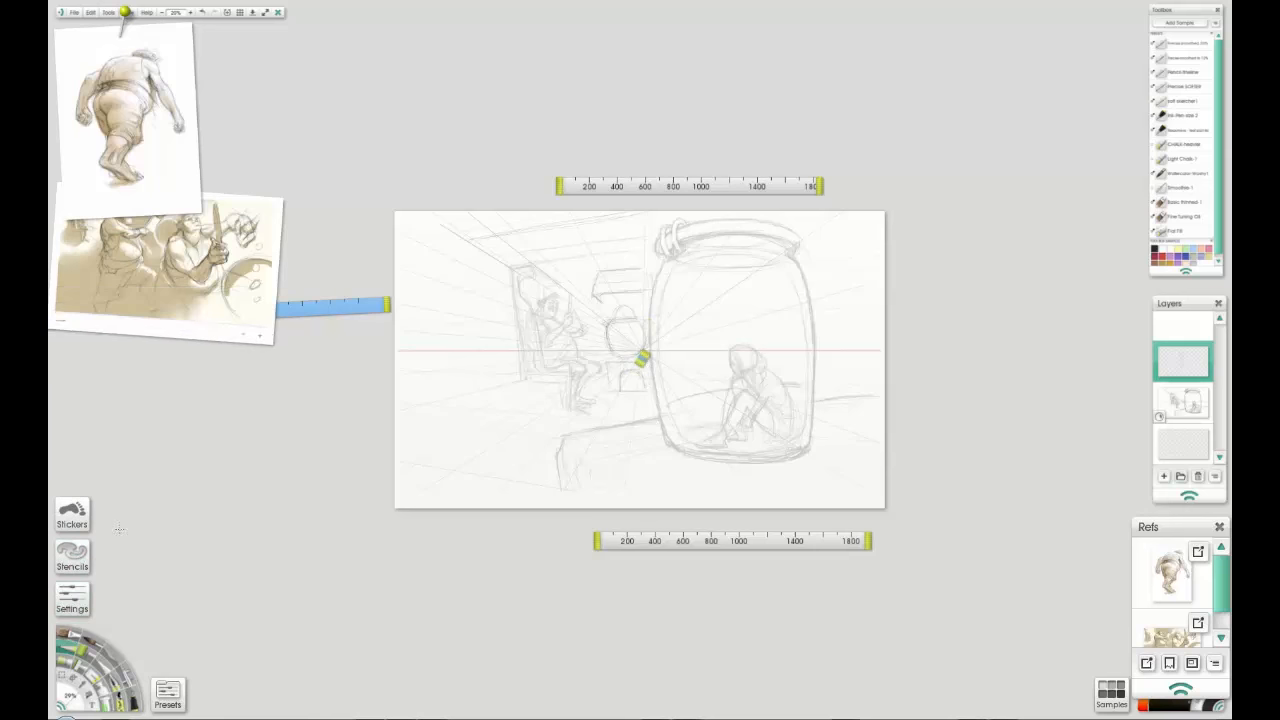
left_click(72, 560)
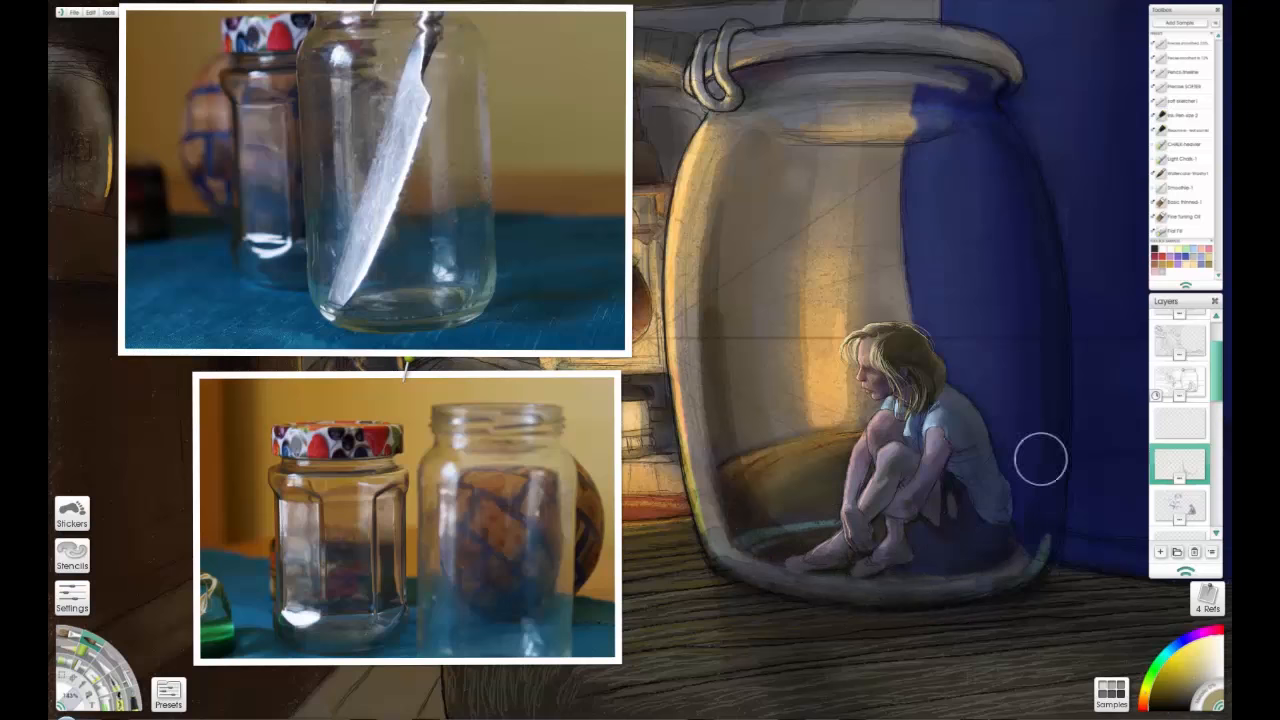
Brush light highlight strokes along the jar's right and left walls.
left_click_drag(1040, 460, 905, 70)
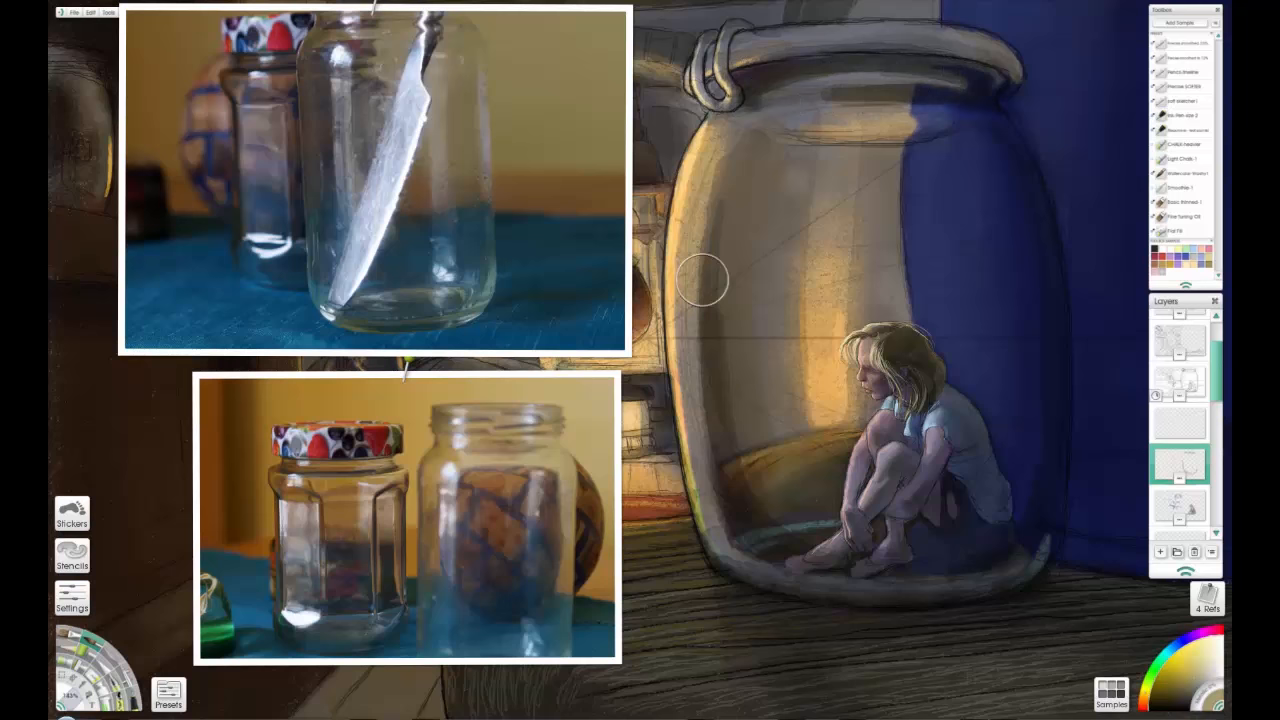
left_click_drag(705, 280, 830, 510)
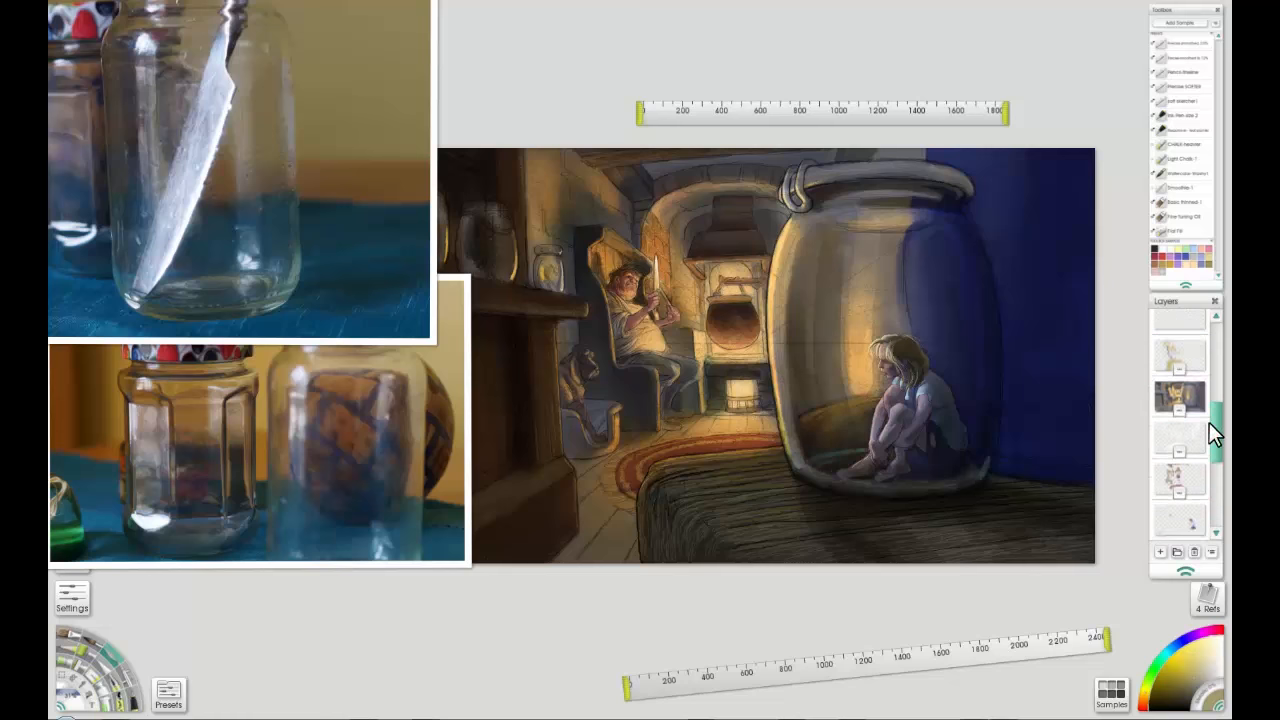
Select a layer for the jar's orange back-wall glow, then switch layers.
left_click(1178, 372)
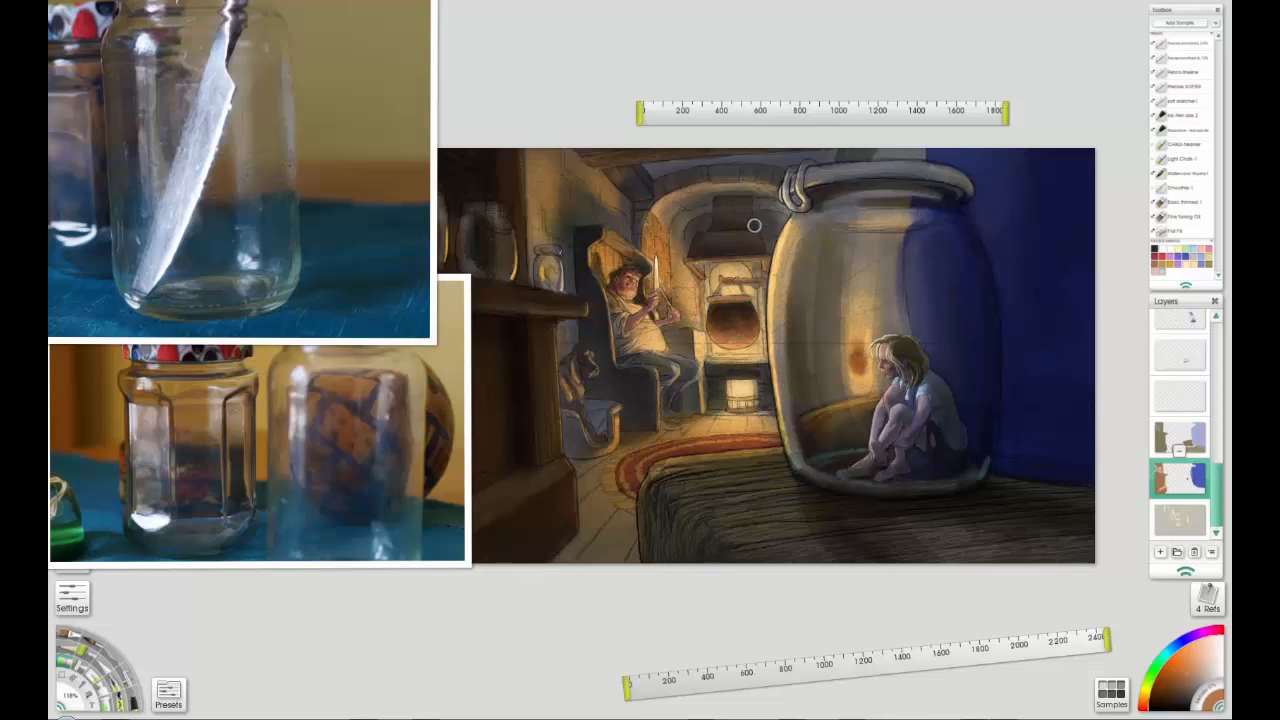
mouse_move(752, 250)
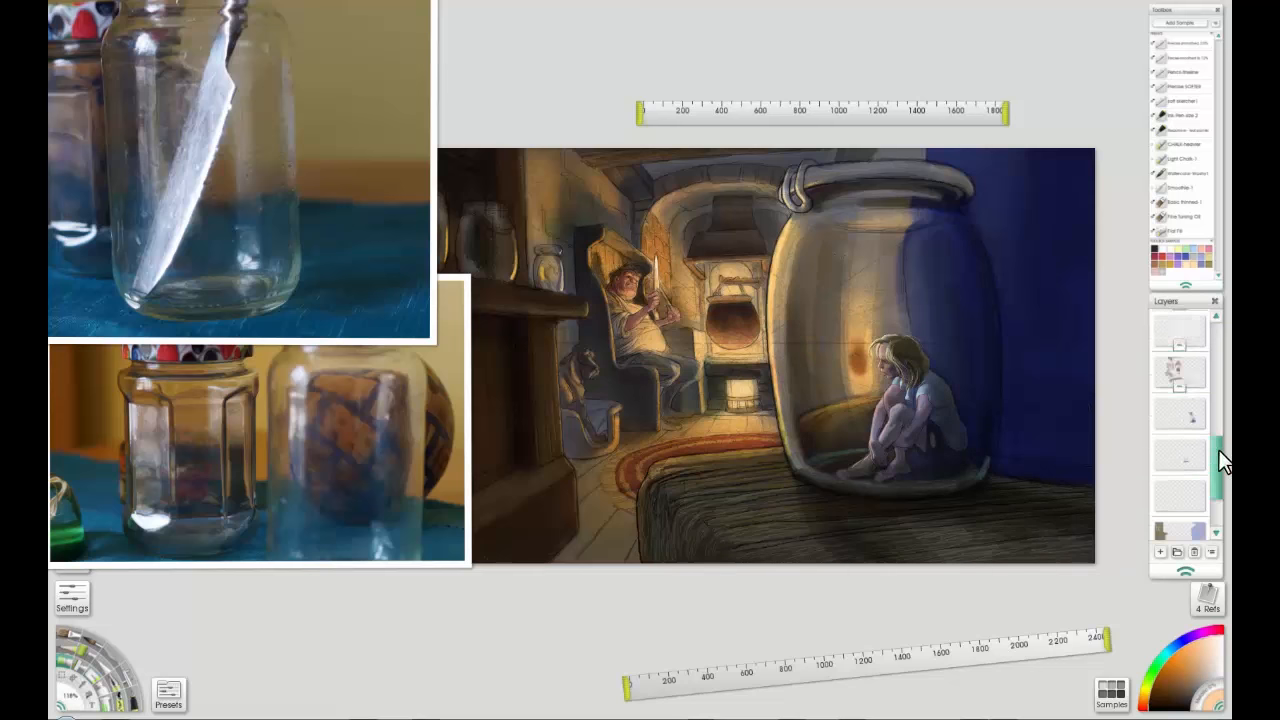
left_click(1178, 371)
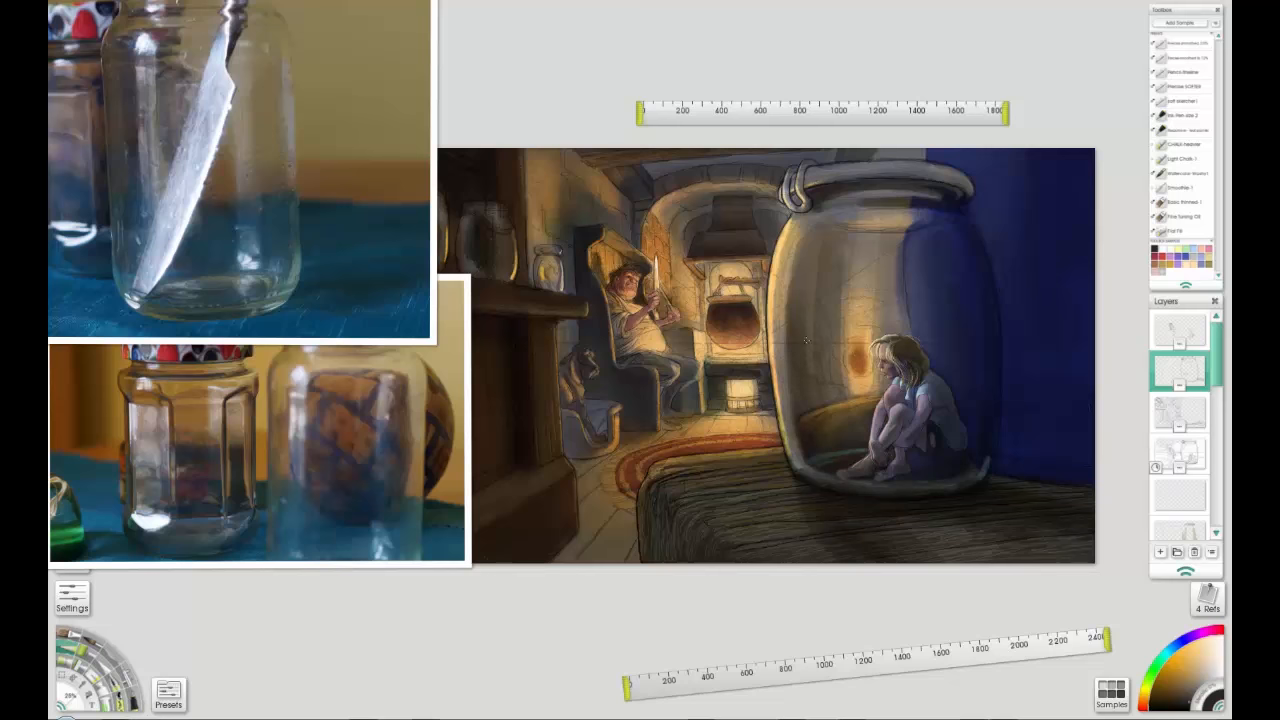
mouse_move(907, 271)
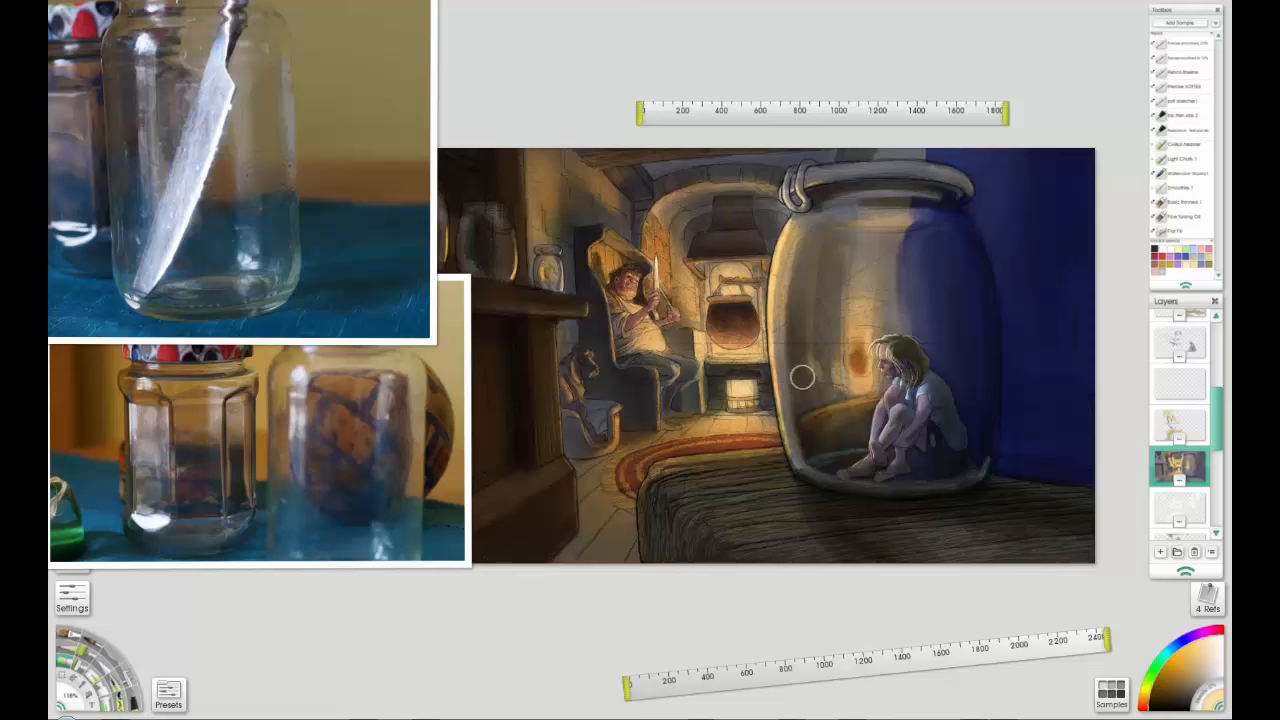
mouse_move(1067, 334)
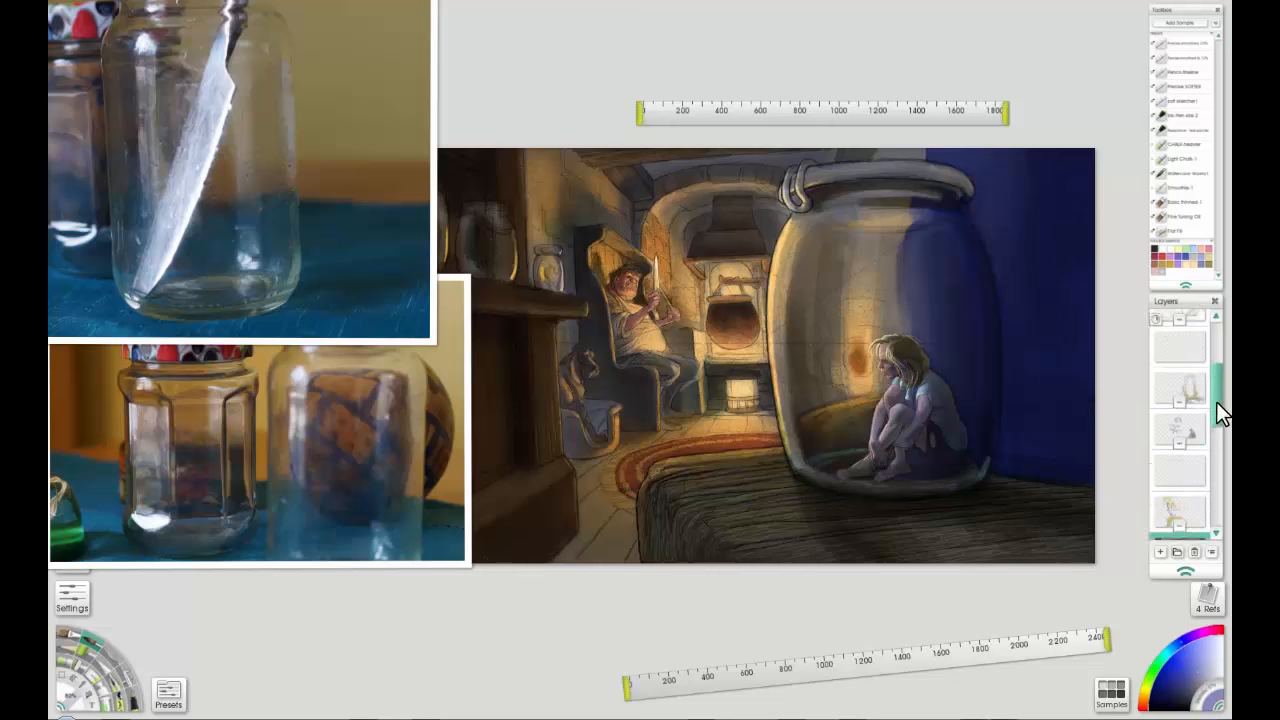
Switch to another layer and paint a highlight over the jar's blue-shaded side.
left_click(1178, 400)
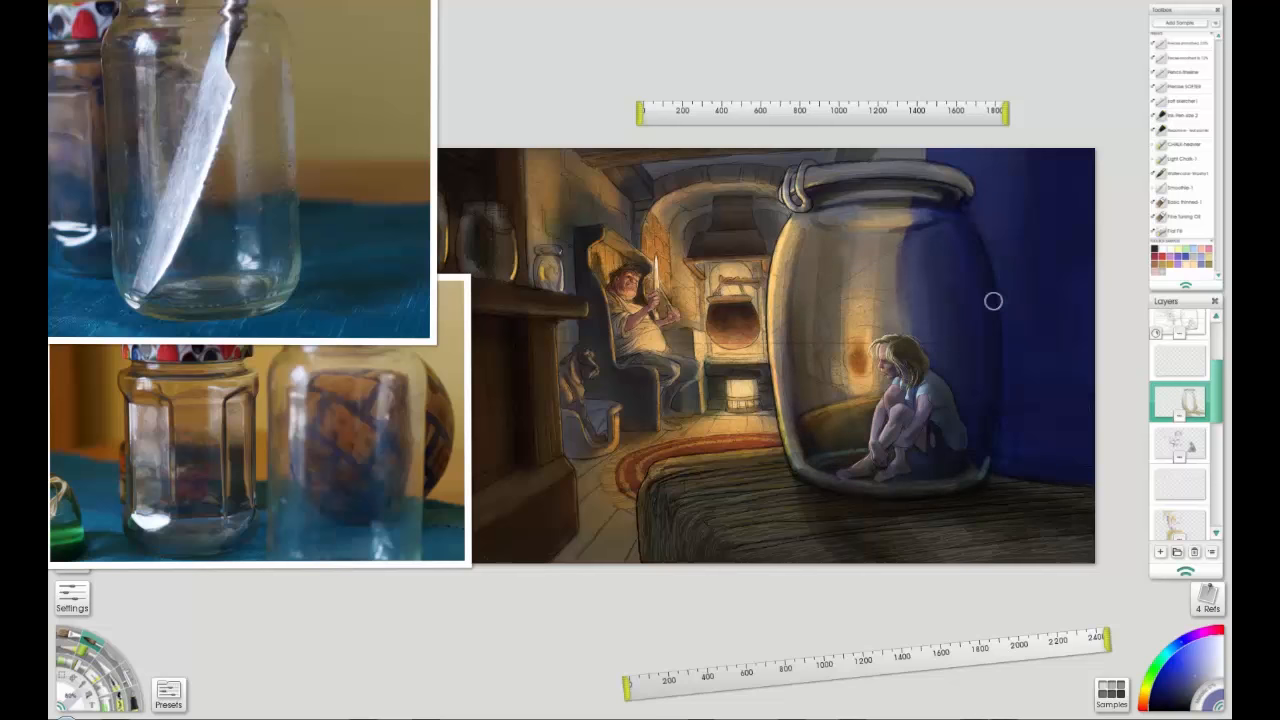
left_click_drag(994, 302, 978, 490)
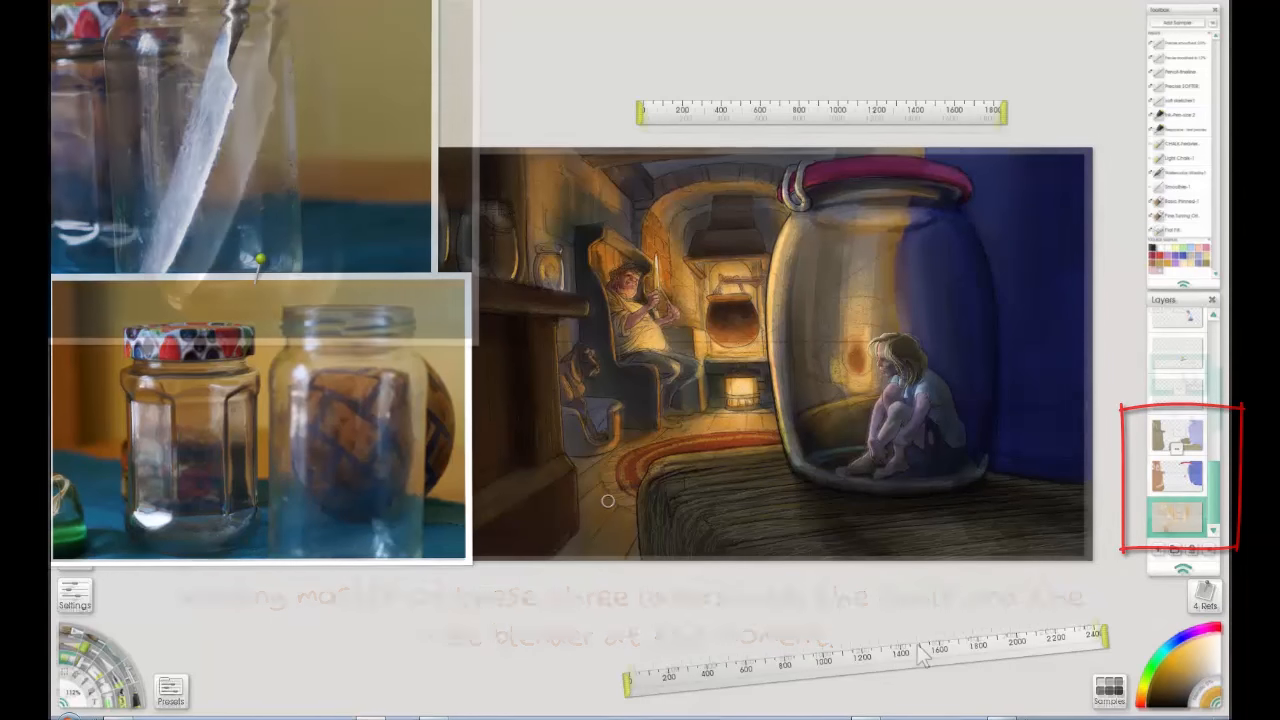
Duplicate the selected jar light layer from the layer's context menu.
right_click(1175, 440)
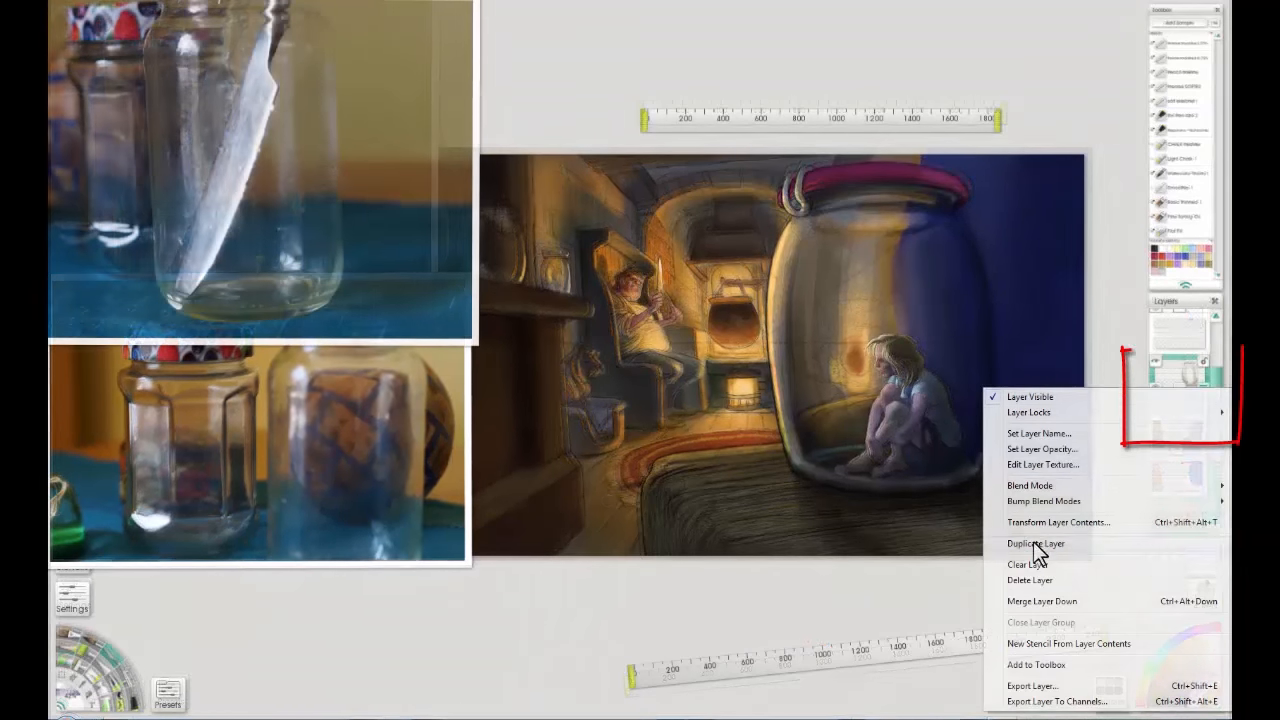
left_click(1035, 543)
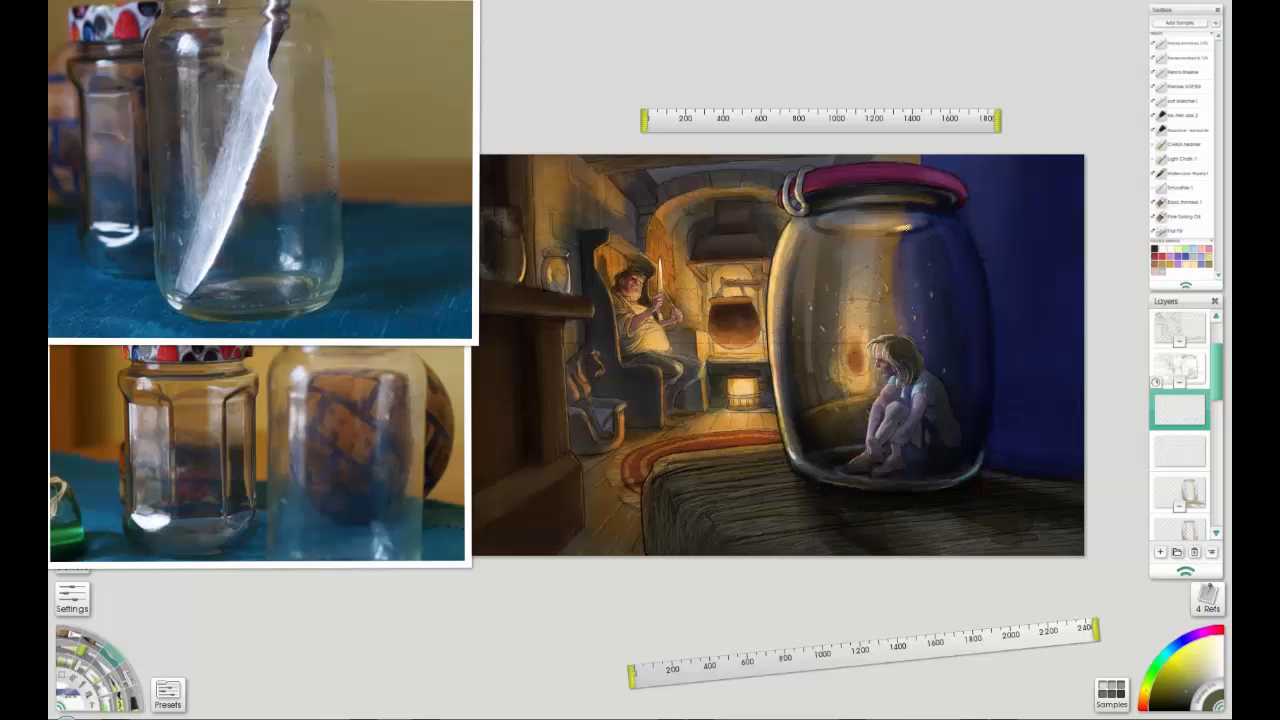
mouse_move(1170, 245)
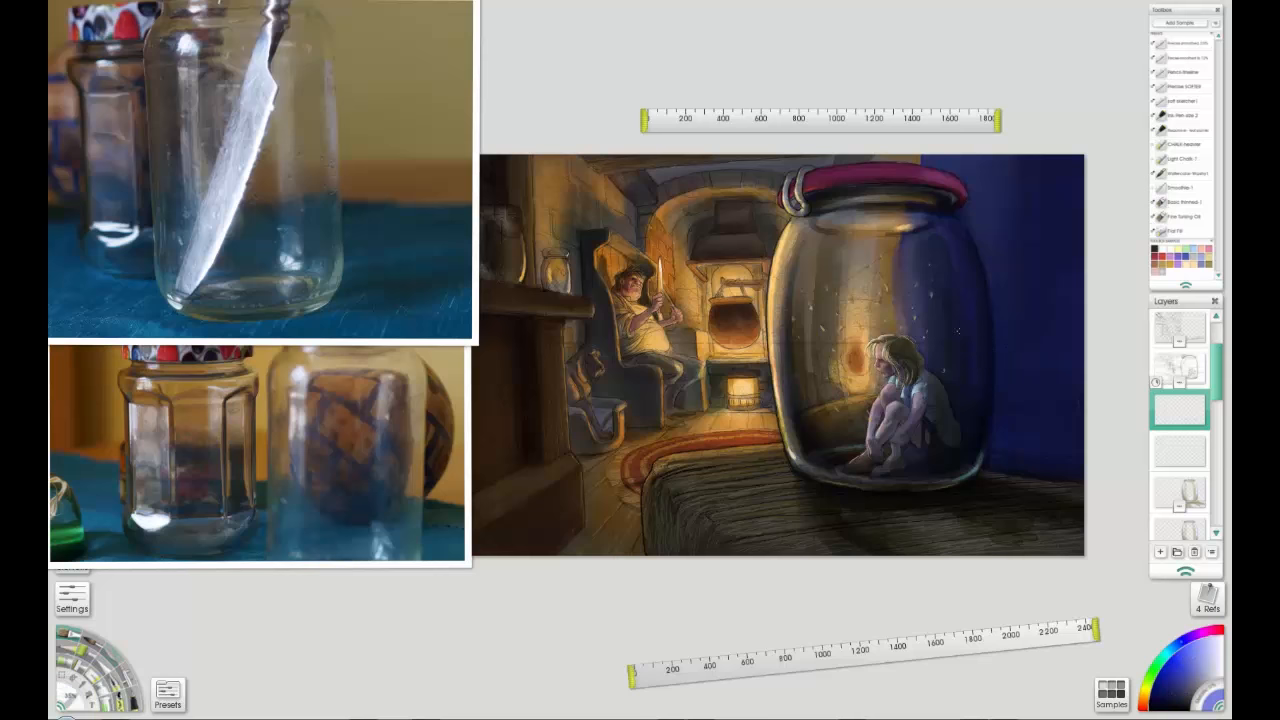
Paint a warm glowing highlight stroke down the glass beside the girl.
left_click_drag(958, 325, 975, 395)
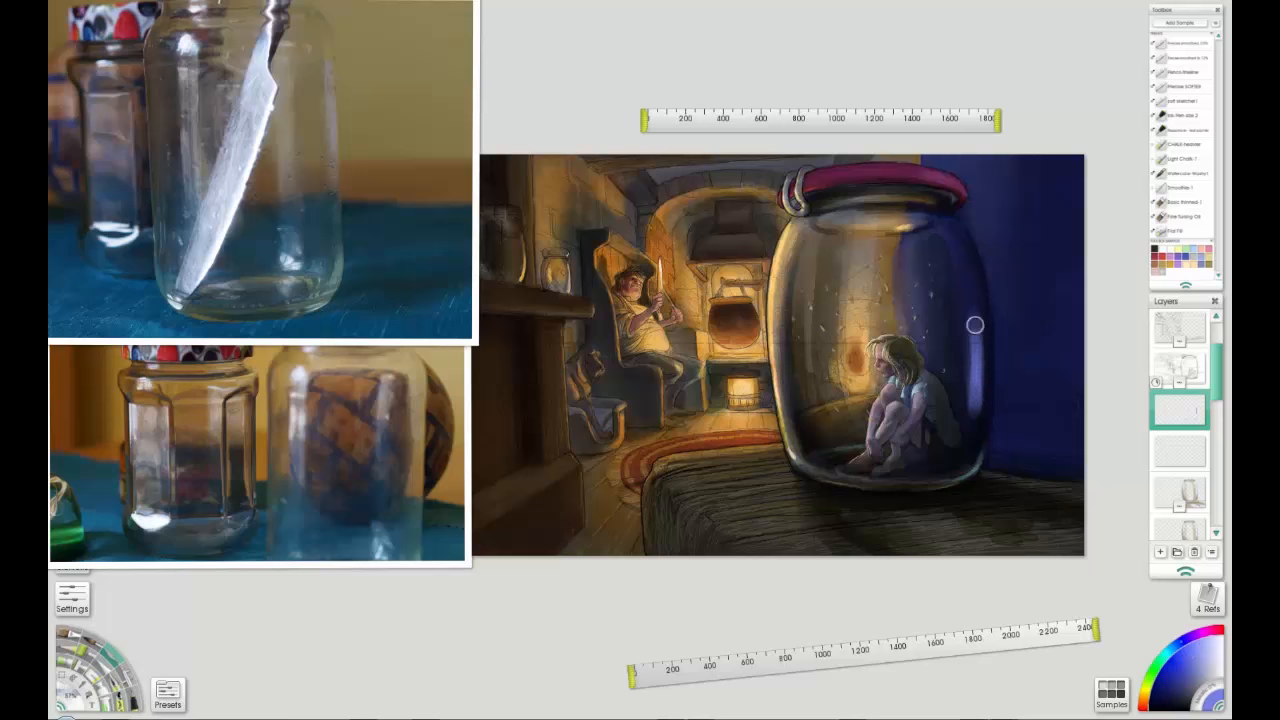
mouse_move(1152, 160)
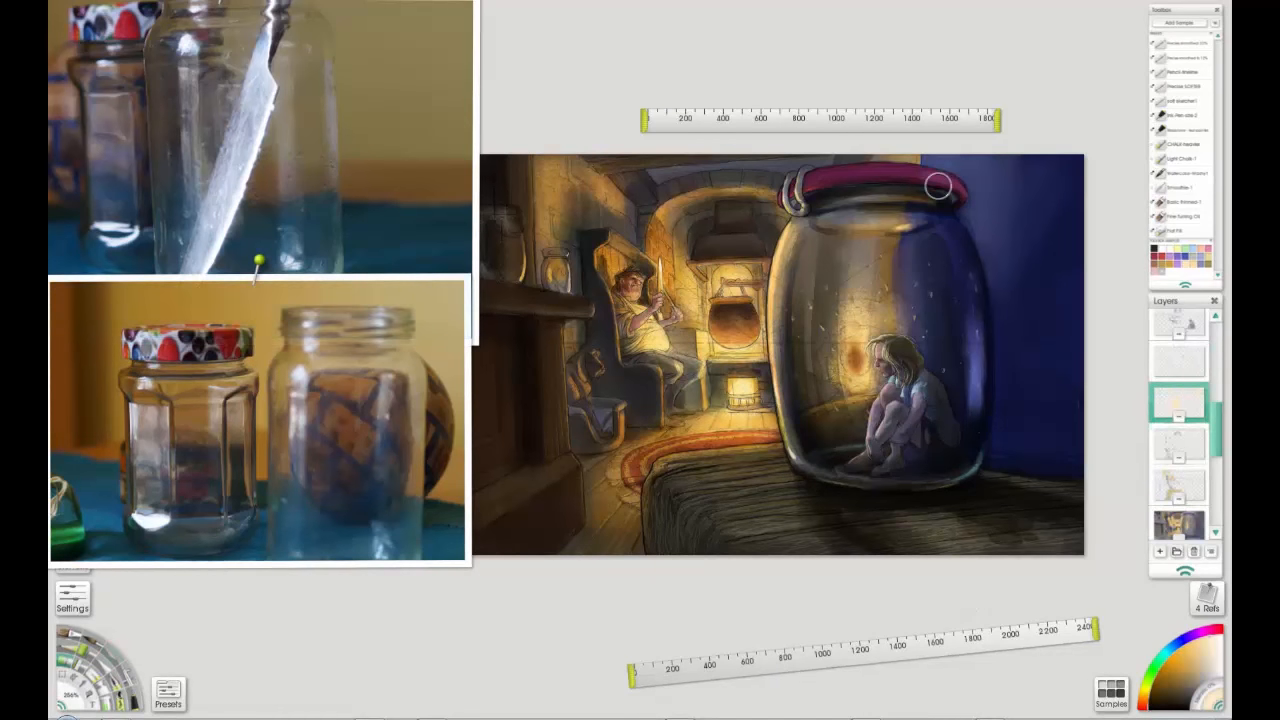
Select the layer containing the yellow warm light patch.
left_click(1178, 405)
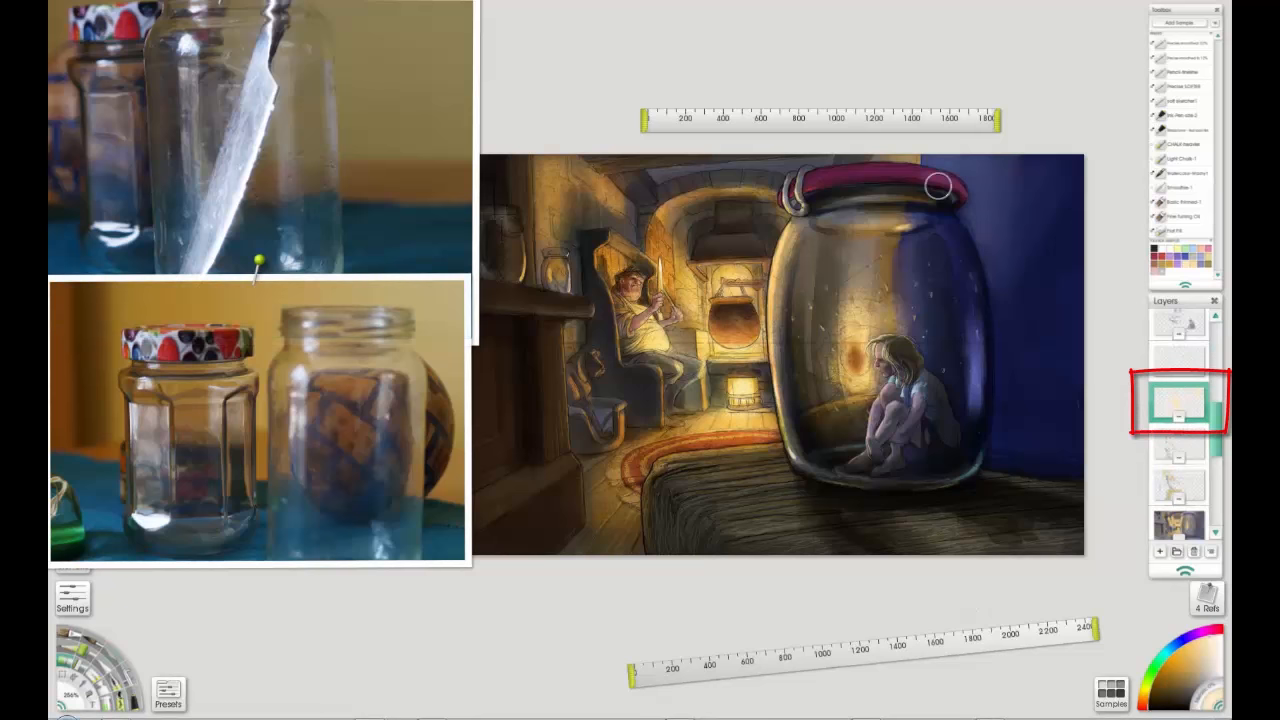